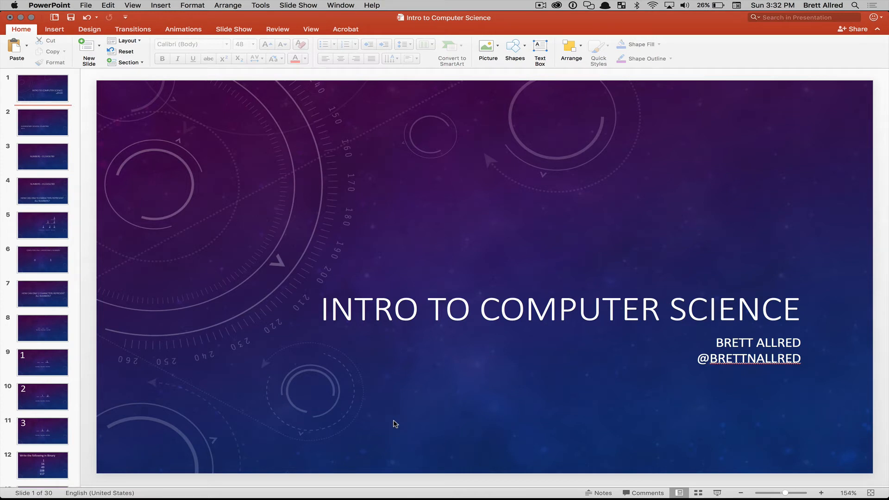
mouse_move(222, 479)
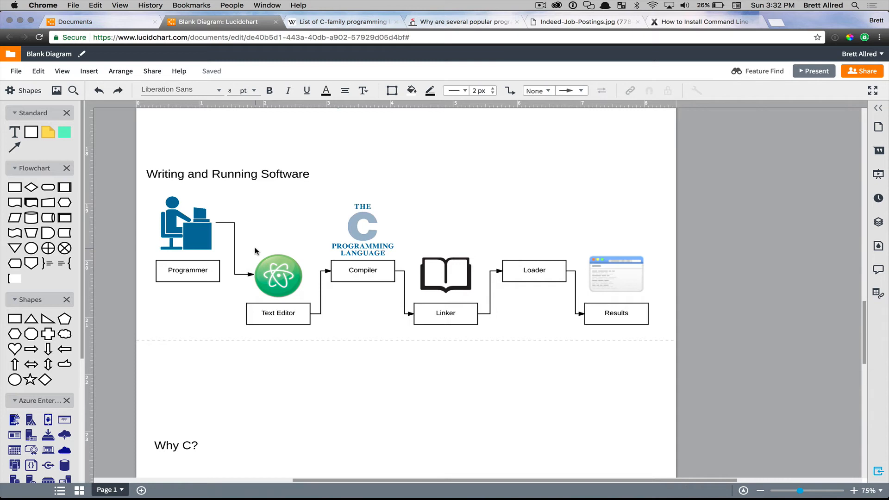
click(616, 313)
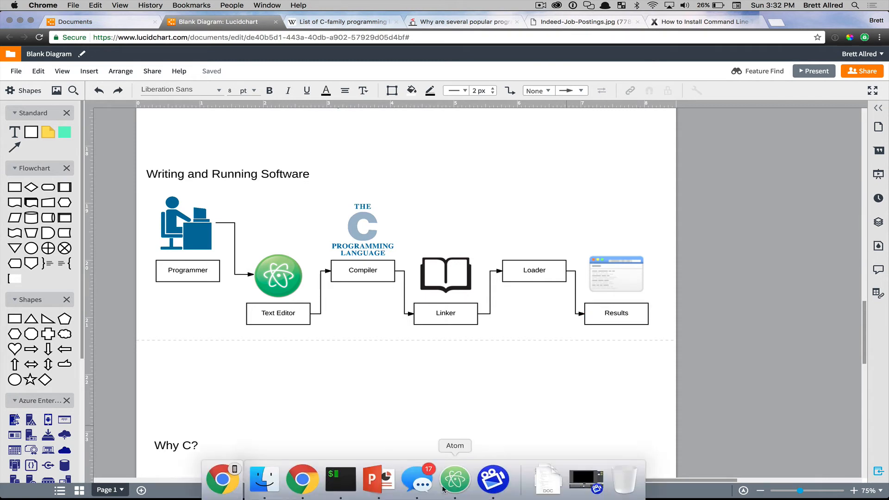
Step: Launch Atom and iTerm2 from the Dock side by side and close the stray Terminal window
click(455, 479)
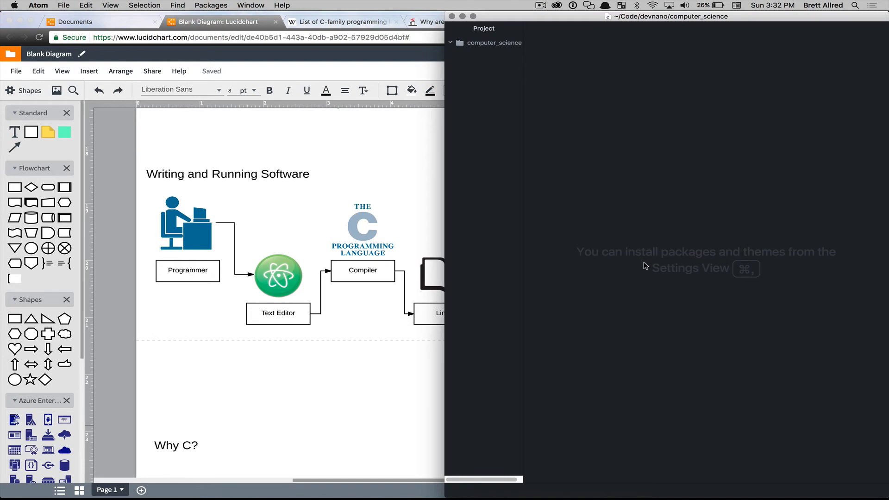
mouse_move(340, 480)
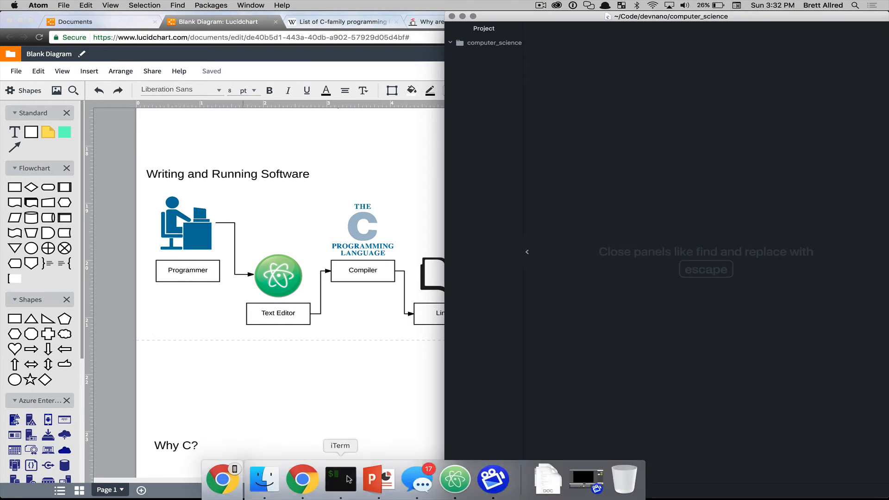
click(340, 479)
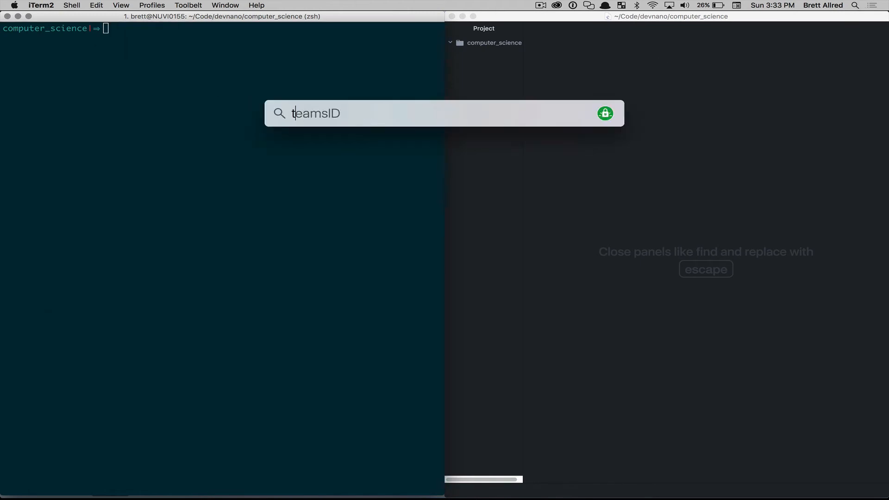
key(escape)
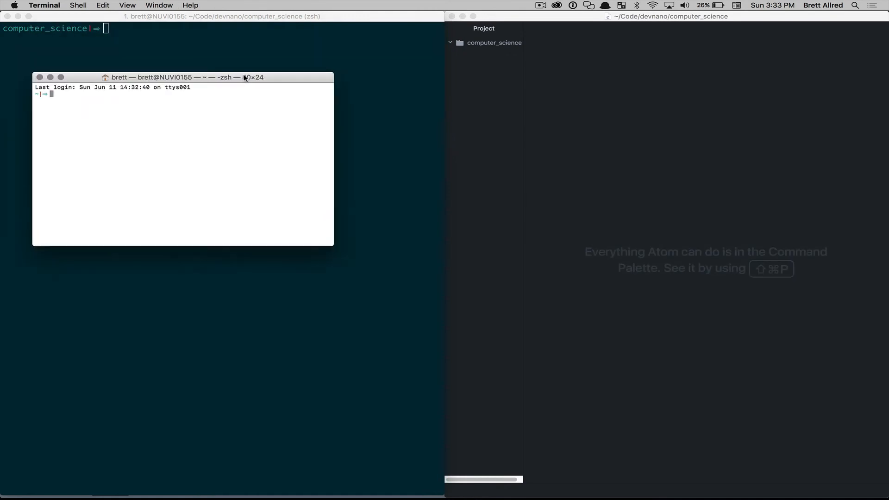
text(dlkjfdjlk)
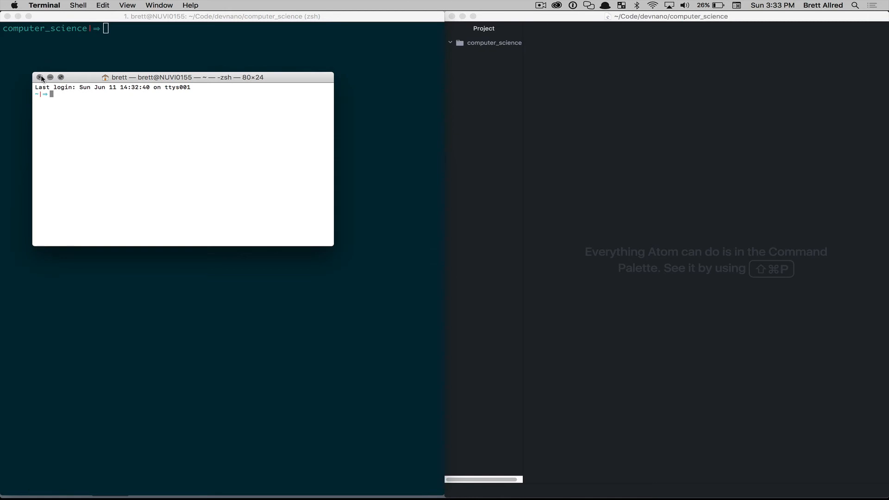
click(40, 78)
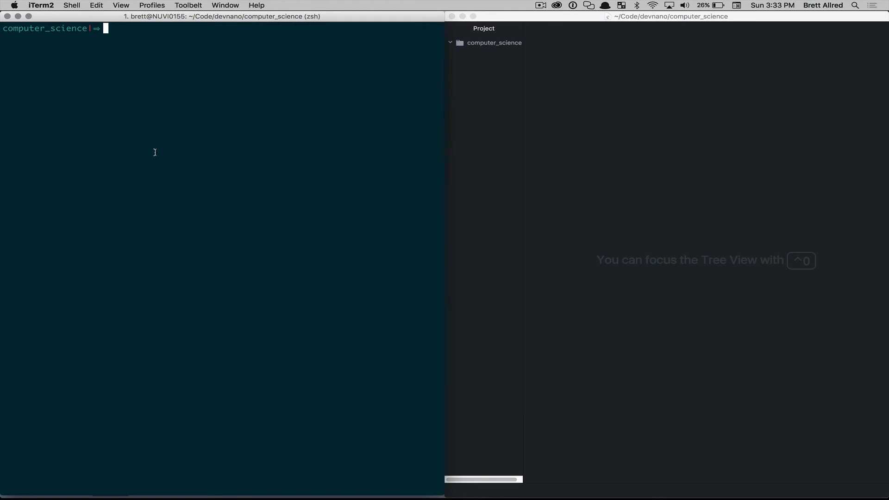
Step: Run xcode-select --install to request the Xcode command line developer tools
text(xcode-select --install)
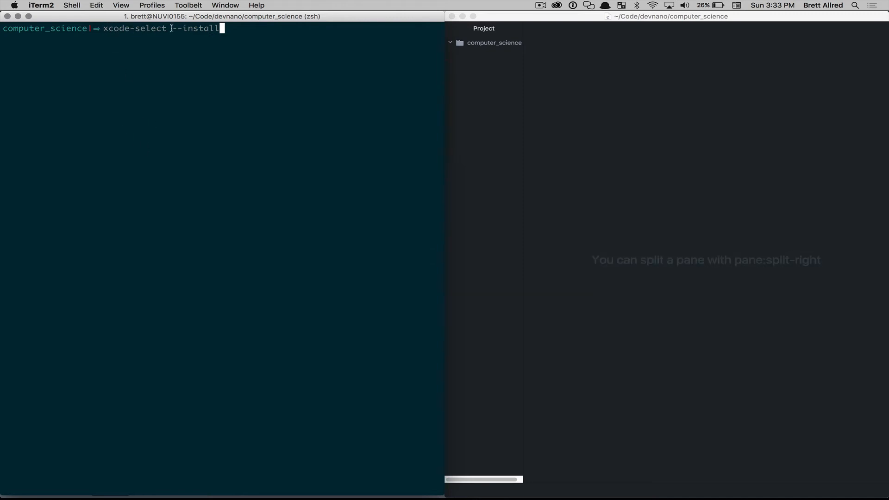
key(Return)
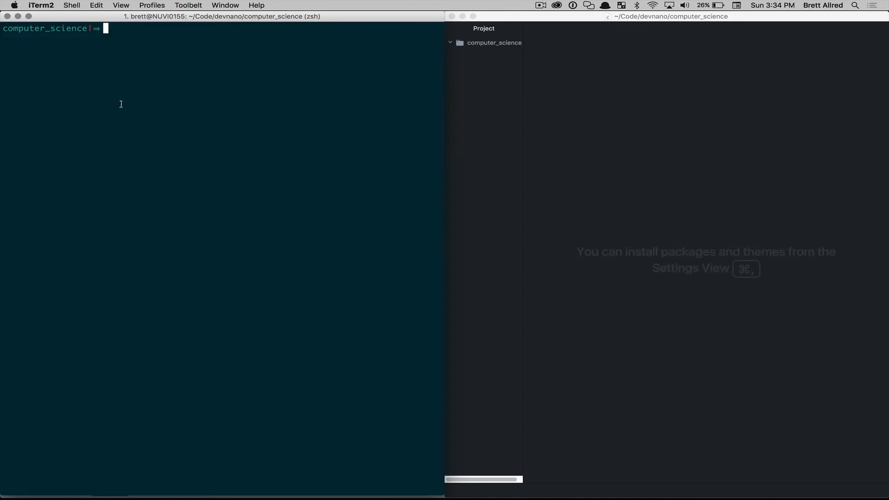
Step: Run pwd and ls to confirm the computer_science path and that the folder is empty
text(pwd)
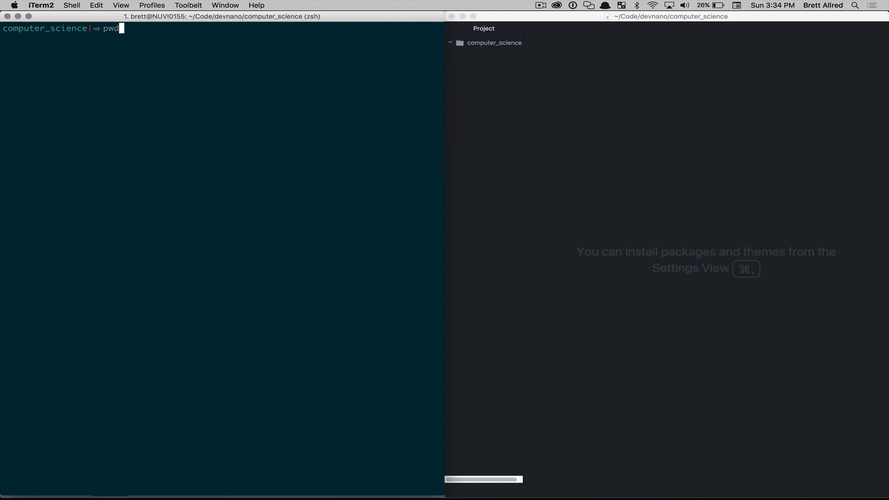
key(Return)
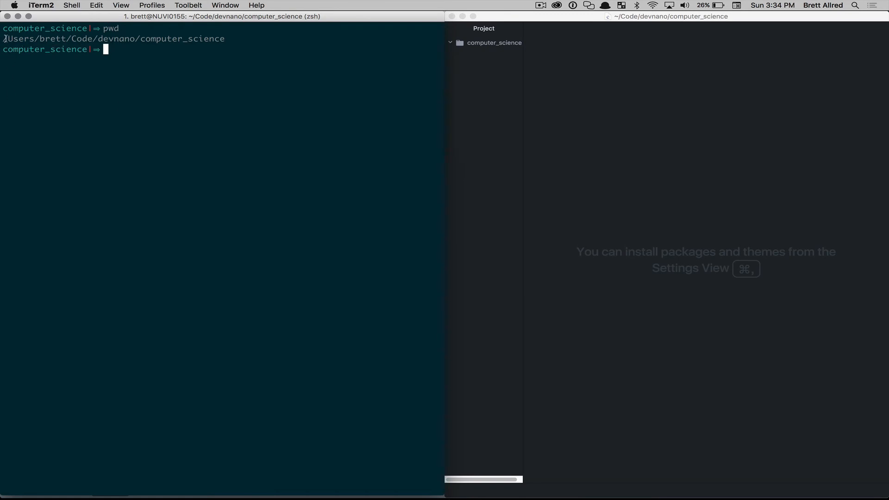
mouse_move(174, 43)
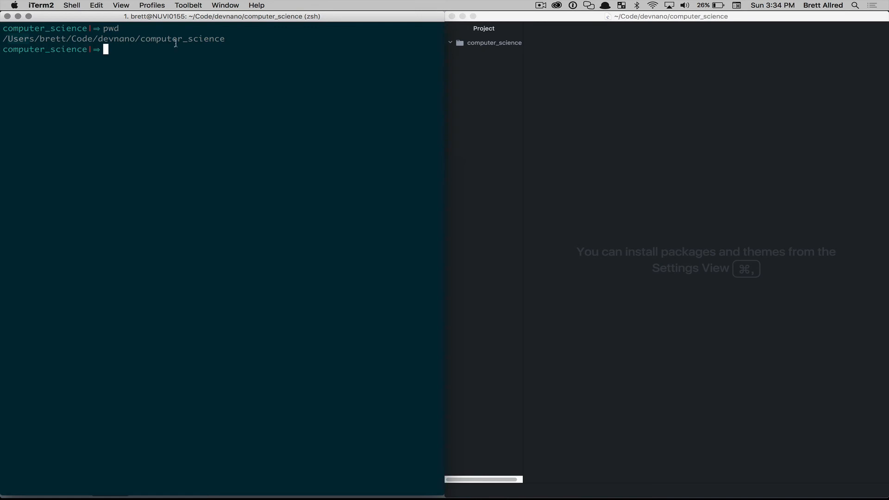
text(ls)
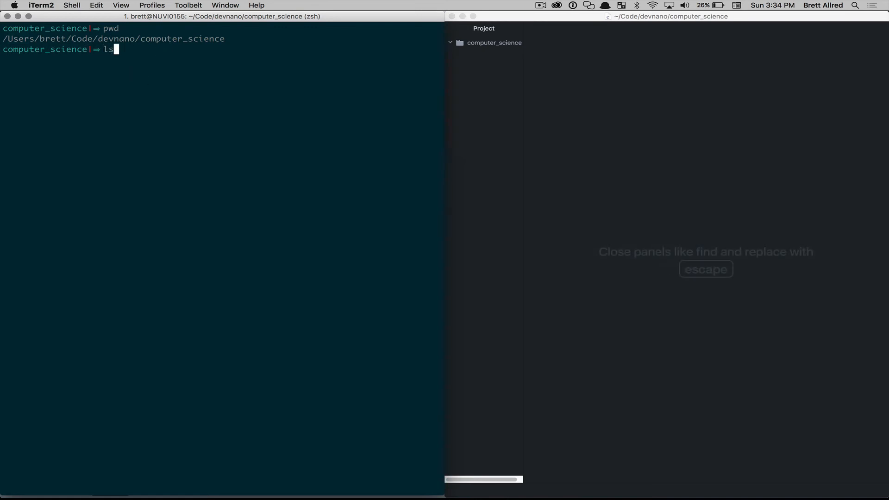
key(Return)
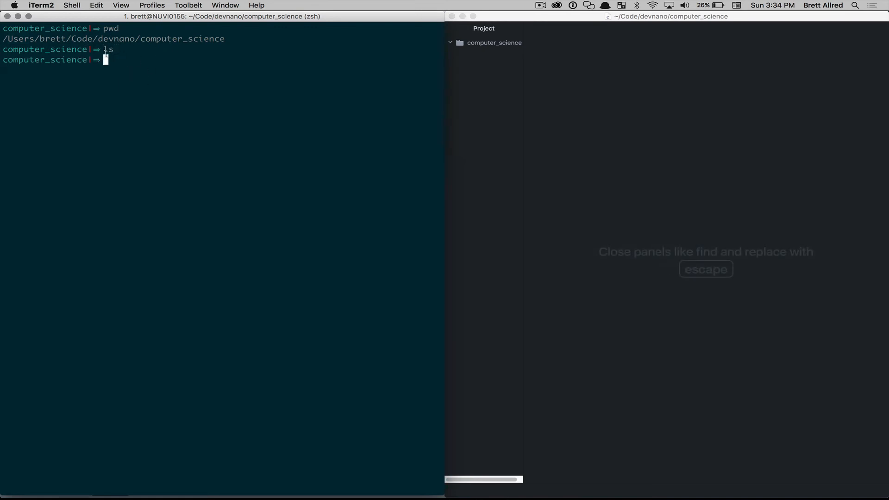
click(644, 150)
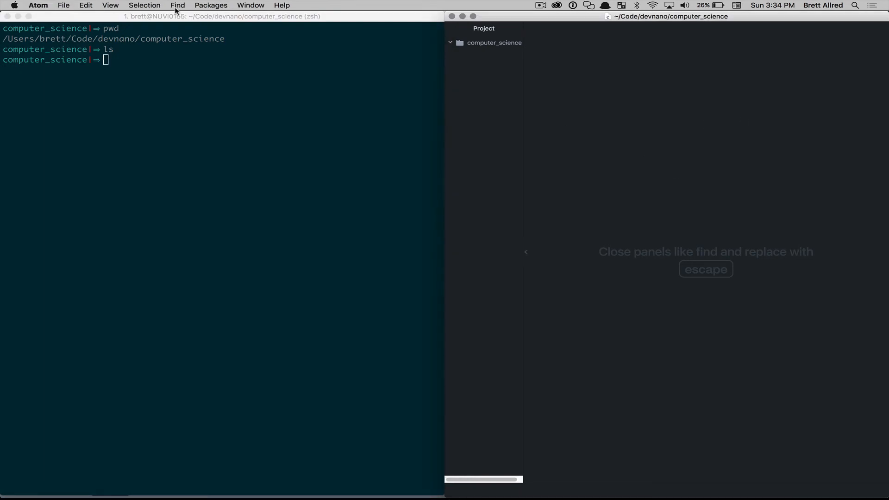
Step: Save a new empty file as ex1.c in computer_science and confirm it with ls
click(63, 5)
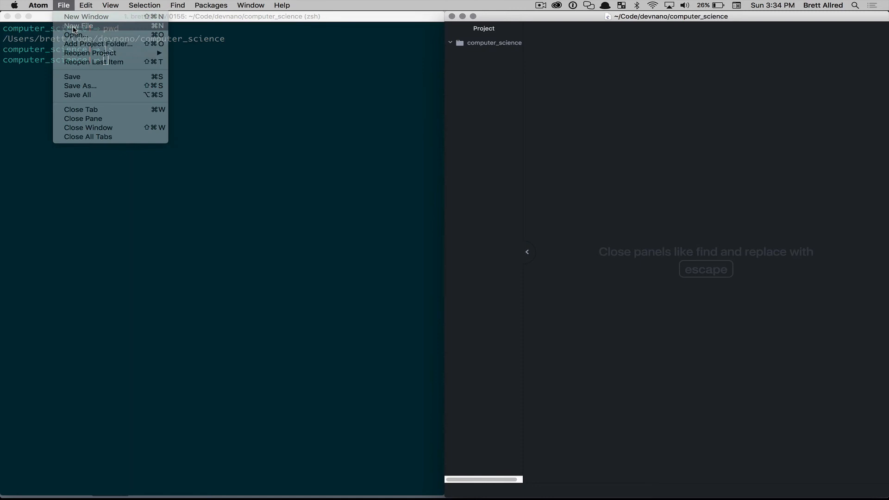
click(79, 25)
text(ex1)
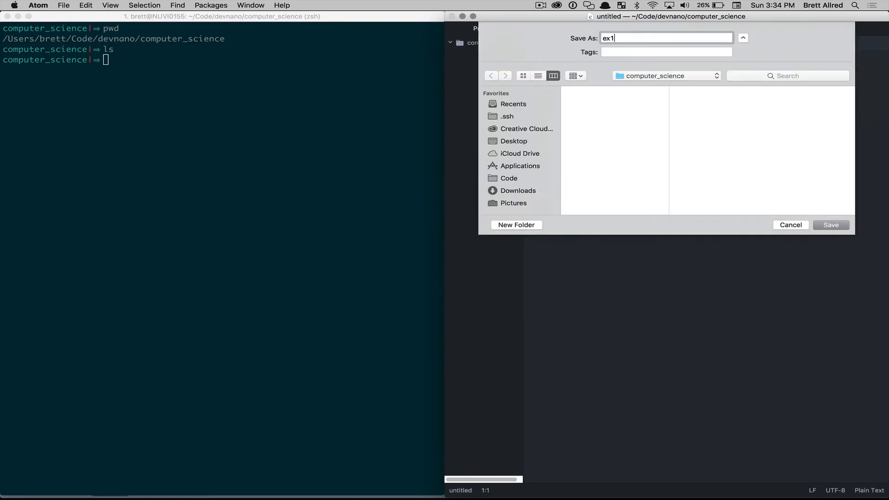
click(830, 224)
text(ls)
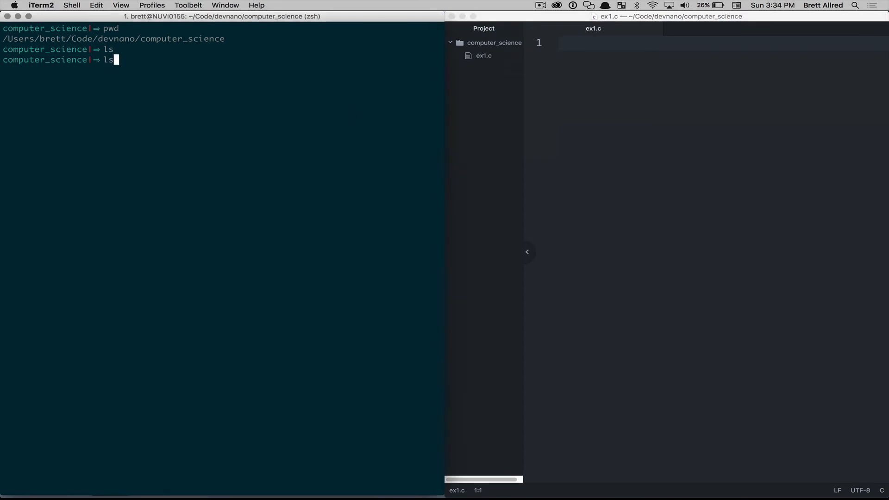
key(Return)
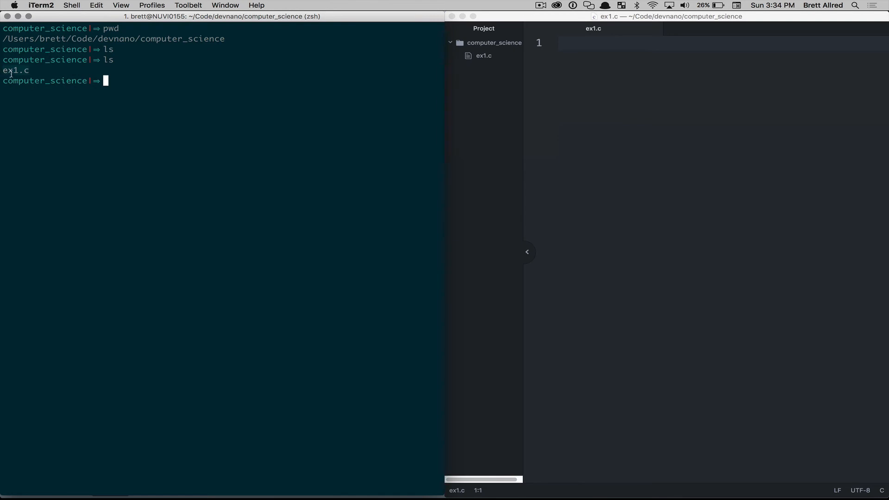
mouse_move(74, 141)
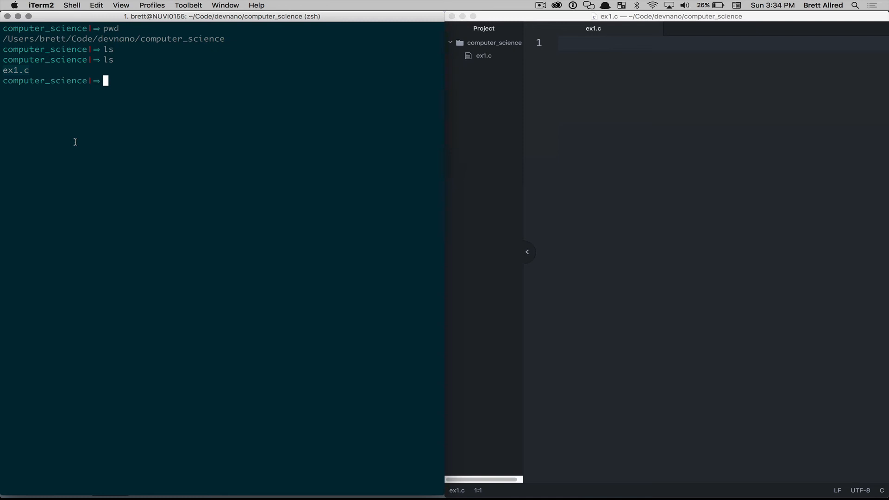
Step: Write int main(void) { return 0; } into ex1.c and save it
click(656, 98)
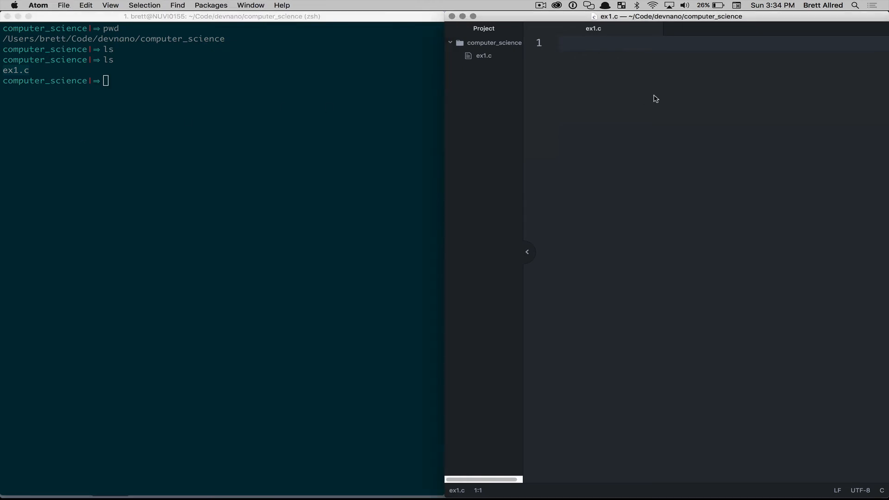
click(558, 43)
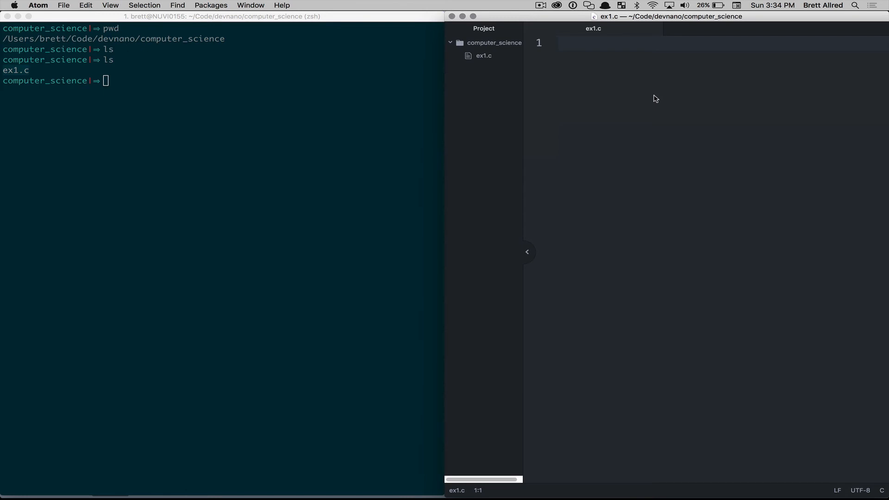
click(558, 43)
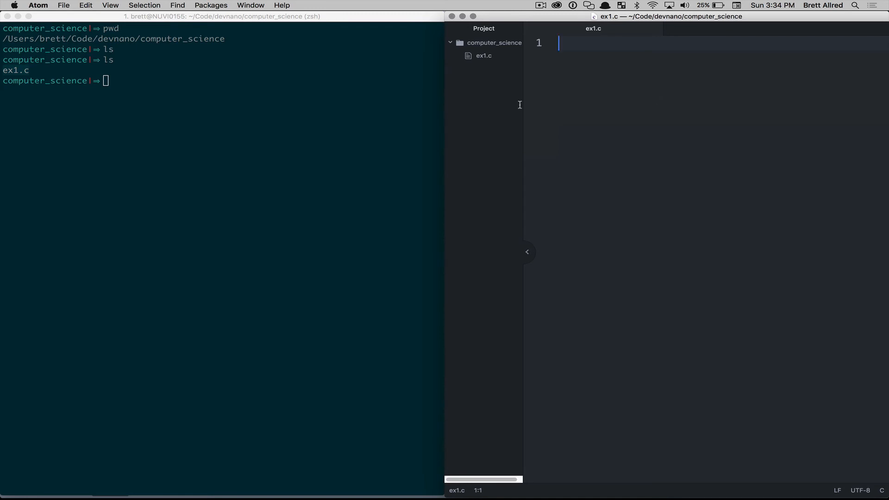
mouse_move(220, 106)
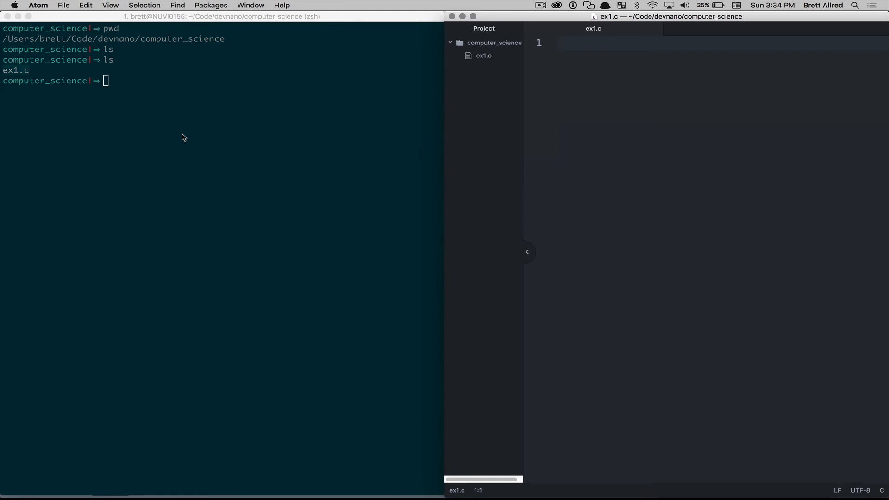
text(int)
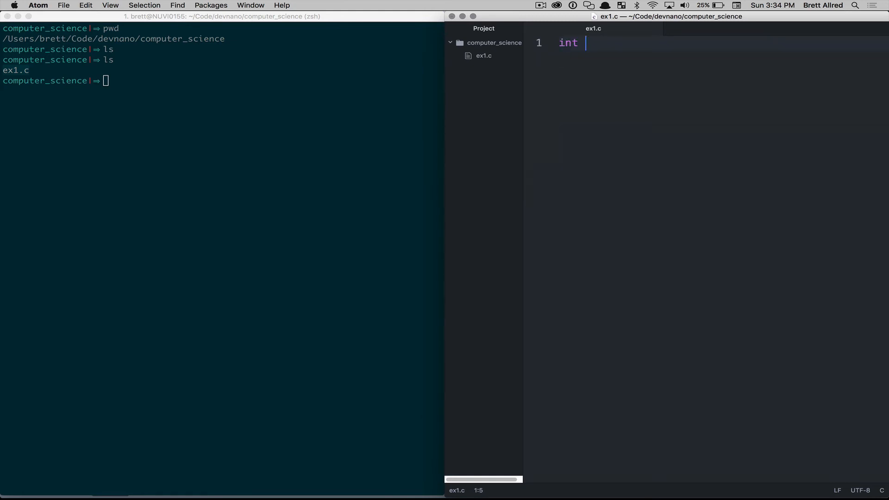
text(main(void) {)
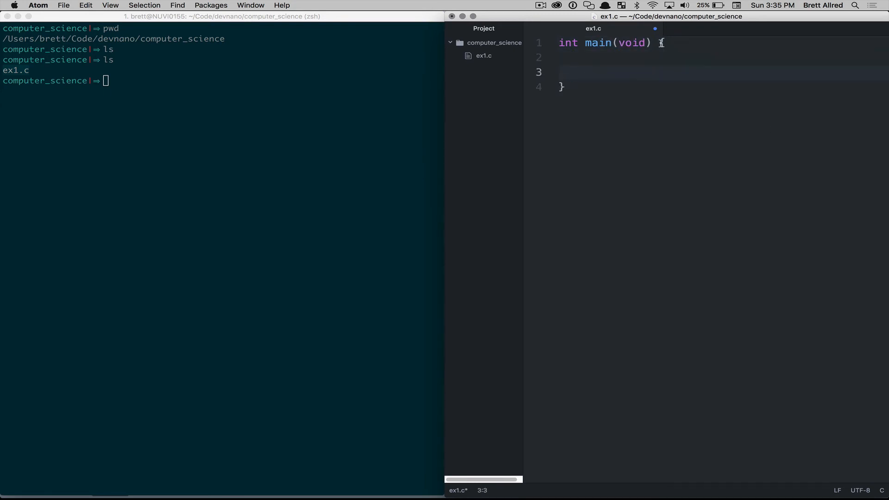
text(return 0;)
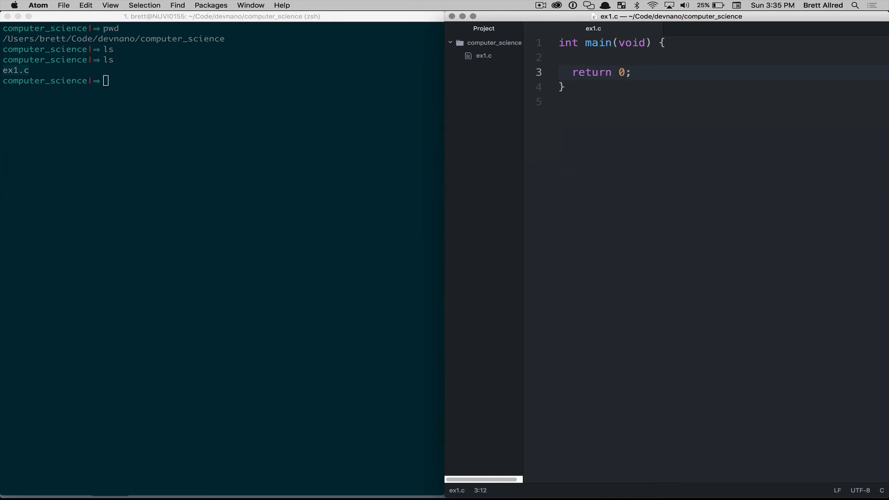
click(633, 73)
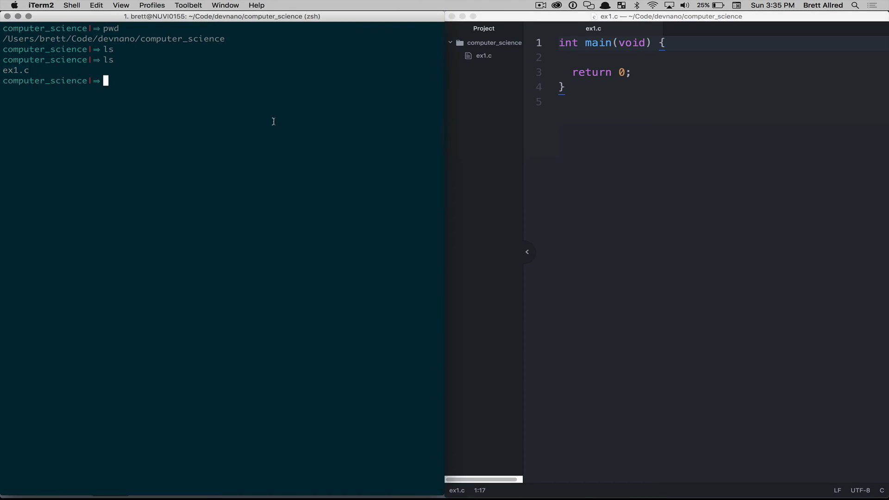
Step: Compile with make ex1, see ex1 listed by ls, and run ./ex1 with no output
text(make ex1)
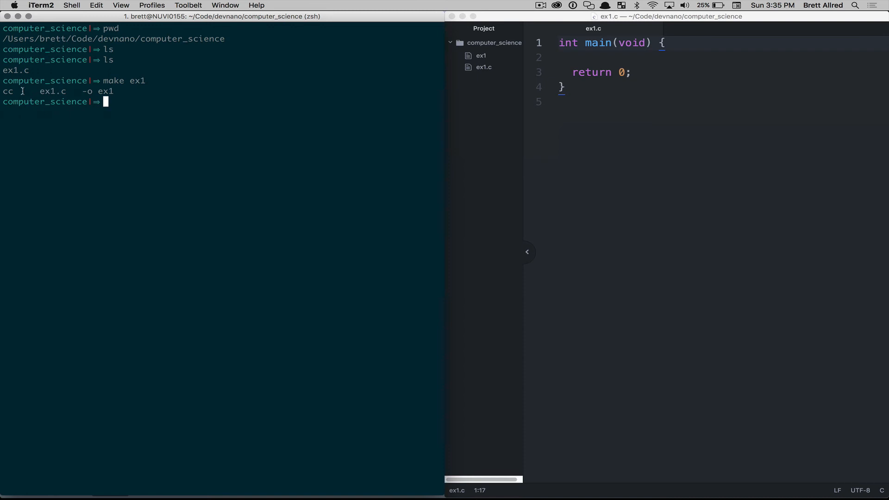
mouse_move(27, 91)
text(ls)
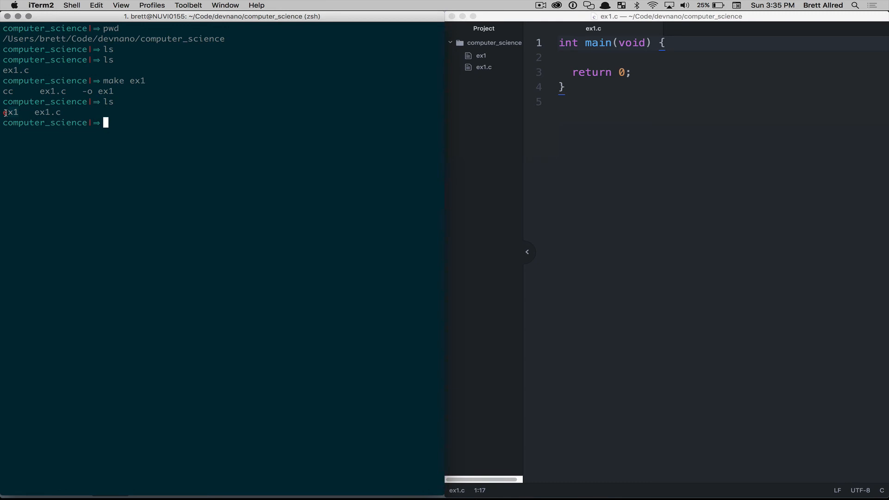
text(.)
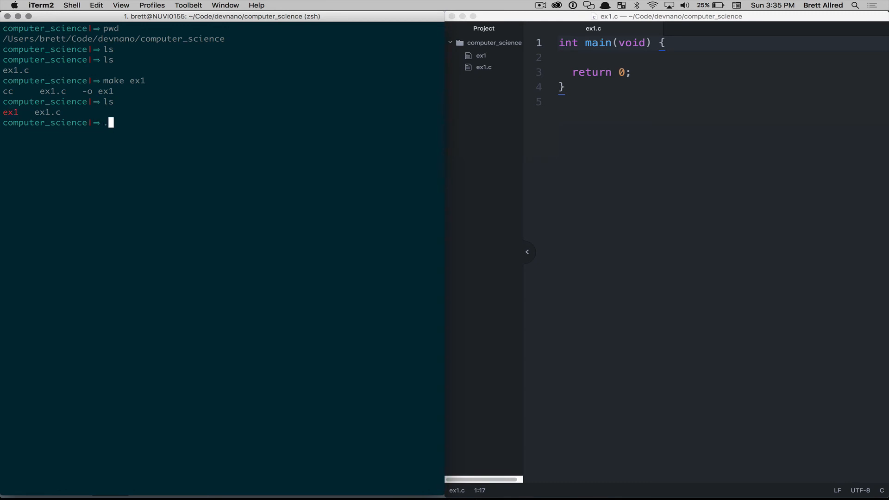
key(Return)
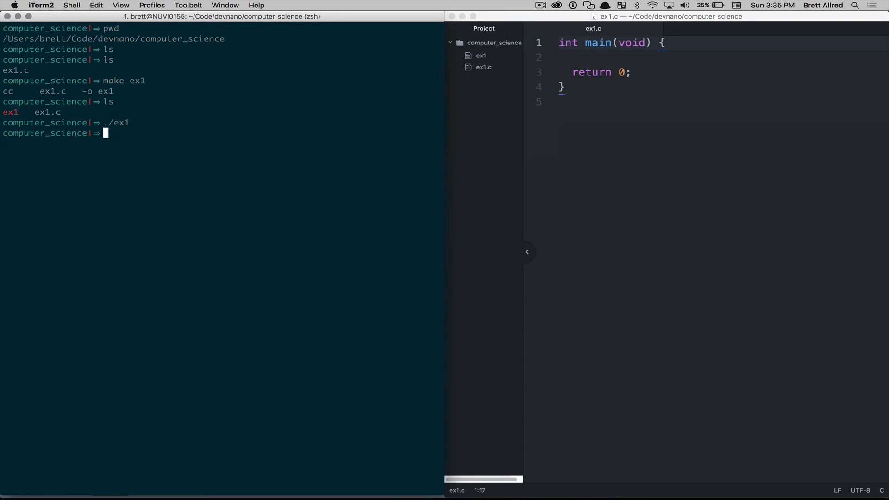
mouse_move(86, 117)
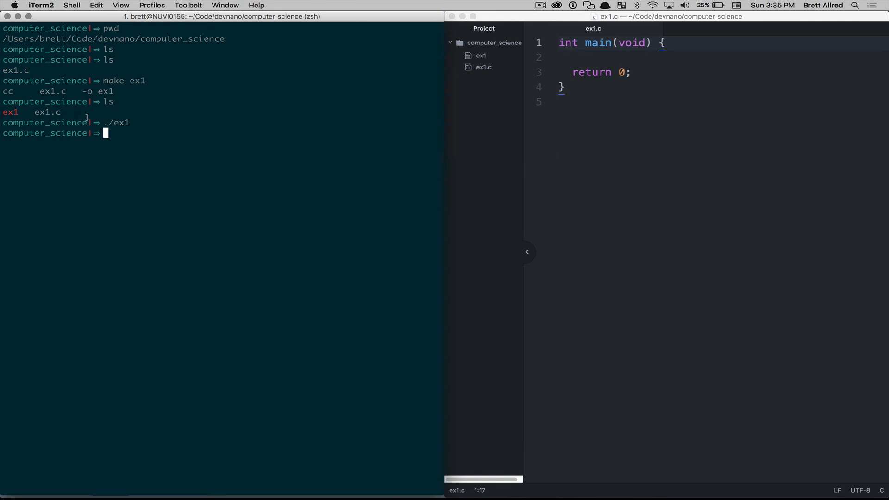
mouse_move(585, 56)
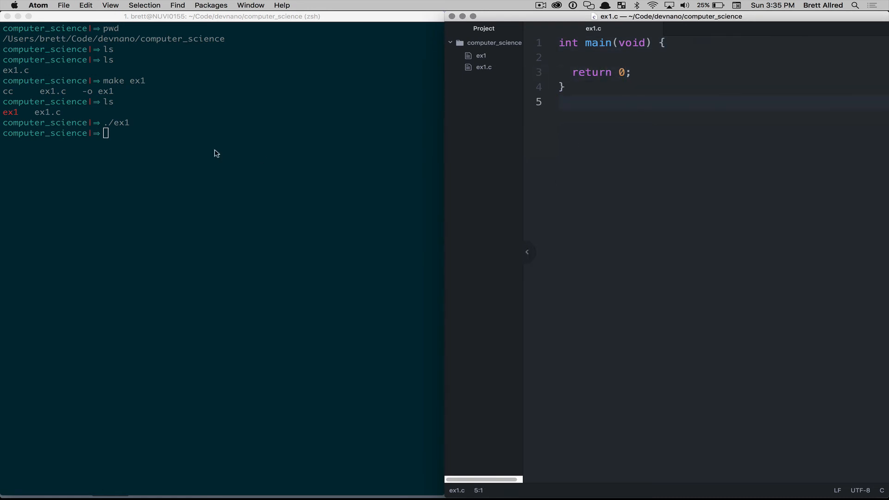
click(214, 151)
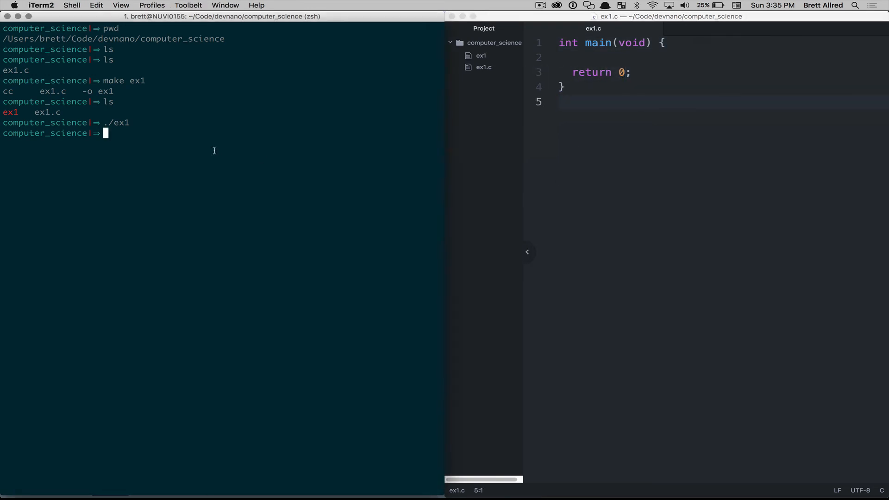
click(591, 56)
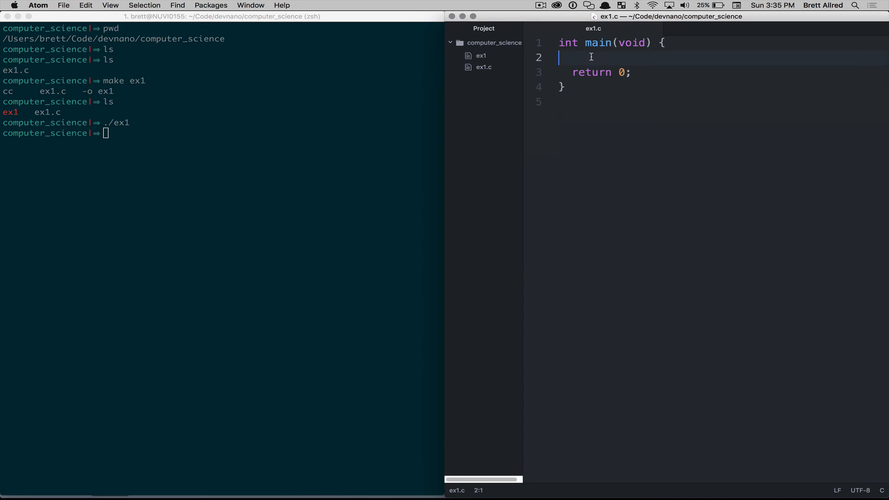
Step: Add a printf("Hello World"); call inside main and a blank first line
text(print())
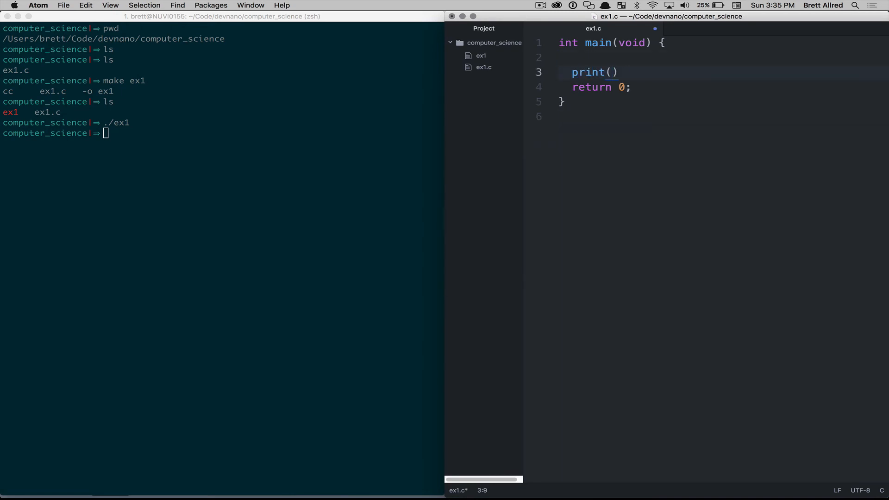
text("Hello World")
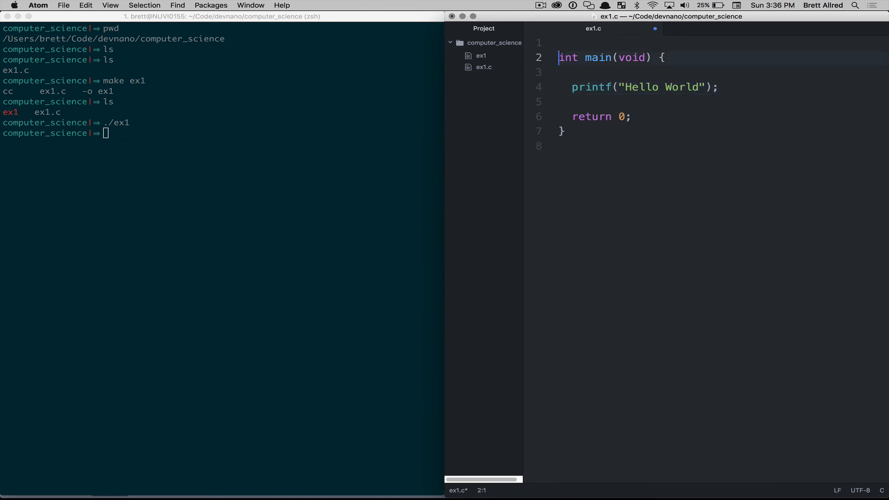
key(Return)
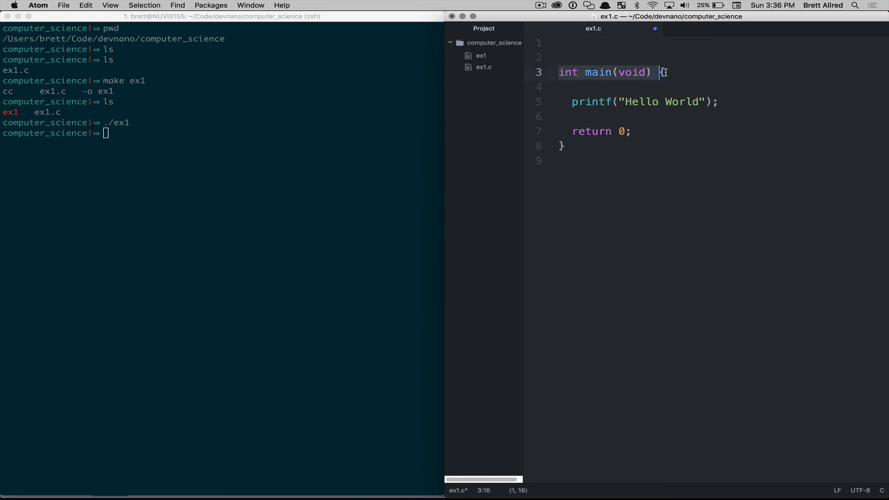
click(581, 45)
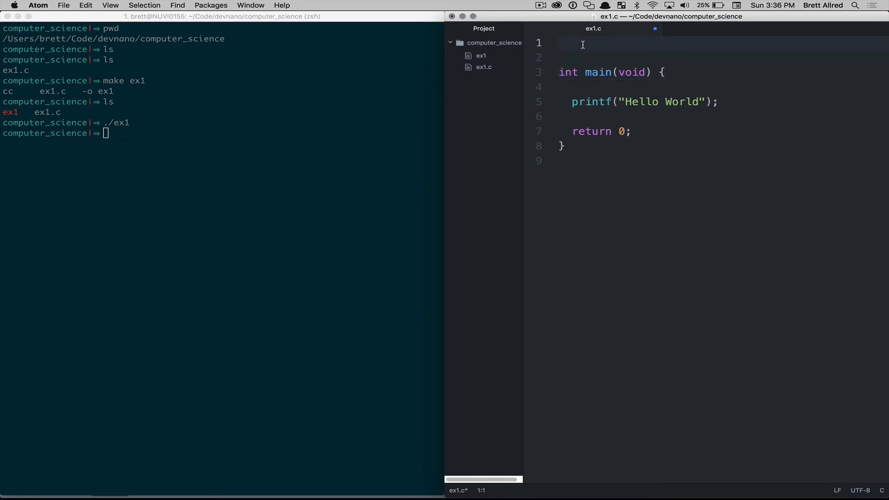
Step: Add #include <stdio.h>, rebuild with make ex1, and run ./ex1 to print Hello World
text(#include)
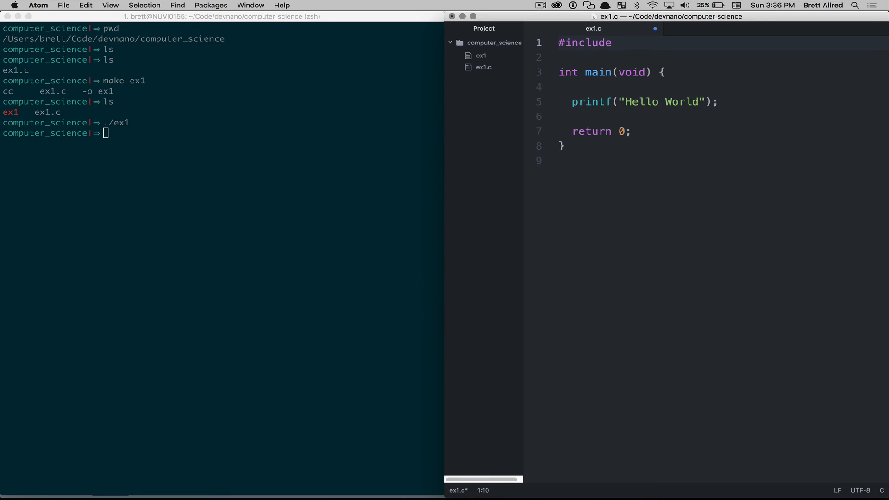
text(<stdio.h>)
click(223, 133)
text(make ex1)
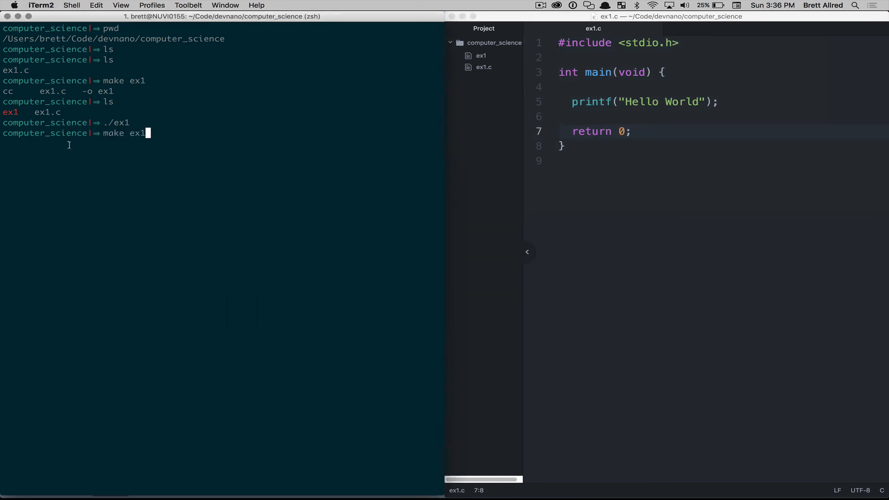
mouse_move(99, 159)
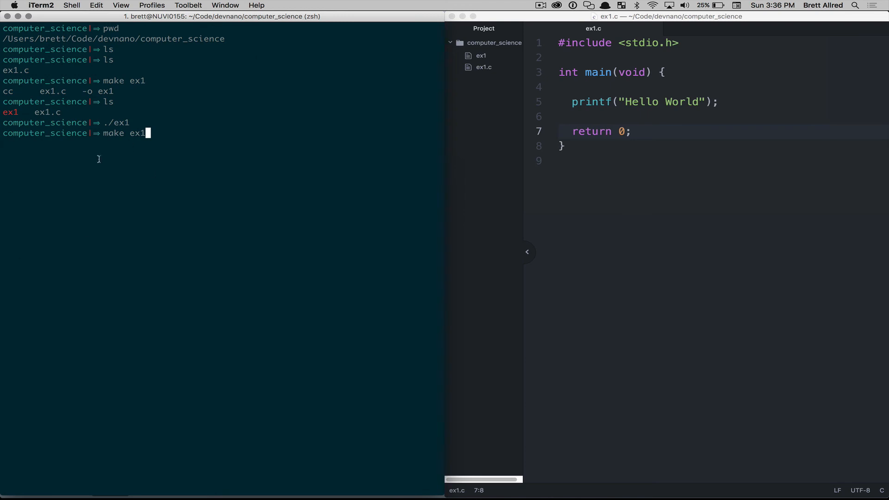
key(Return)
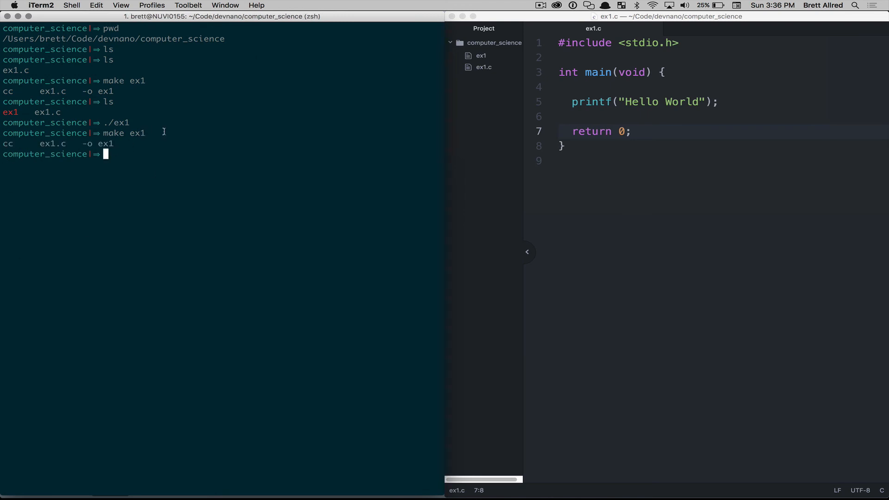
text(./ex1)
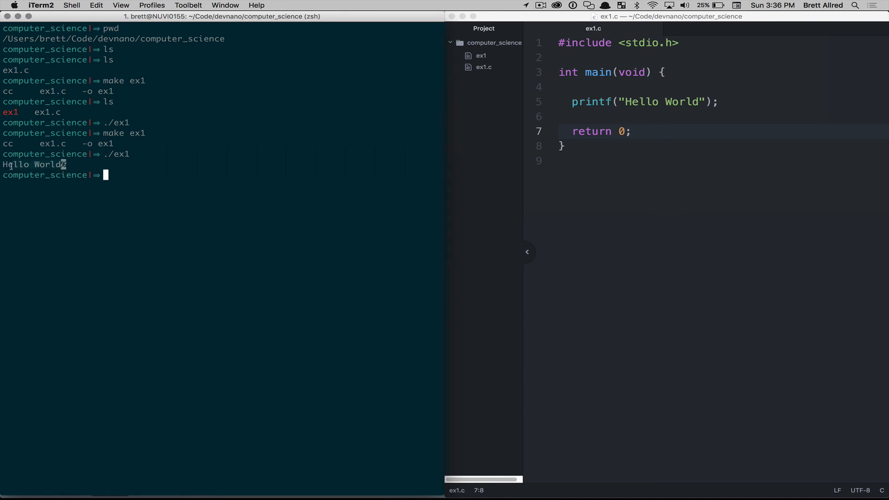
mouse_move(634, 138)
text(p)
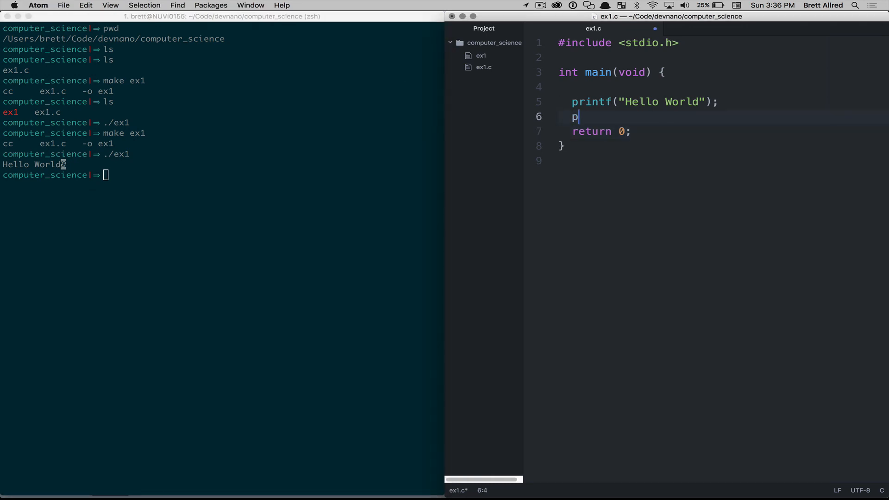
Step: Add printf("What is your age?");, fix print to printf, add \n, then rebuild and run ex1
text(rint)
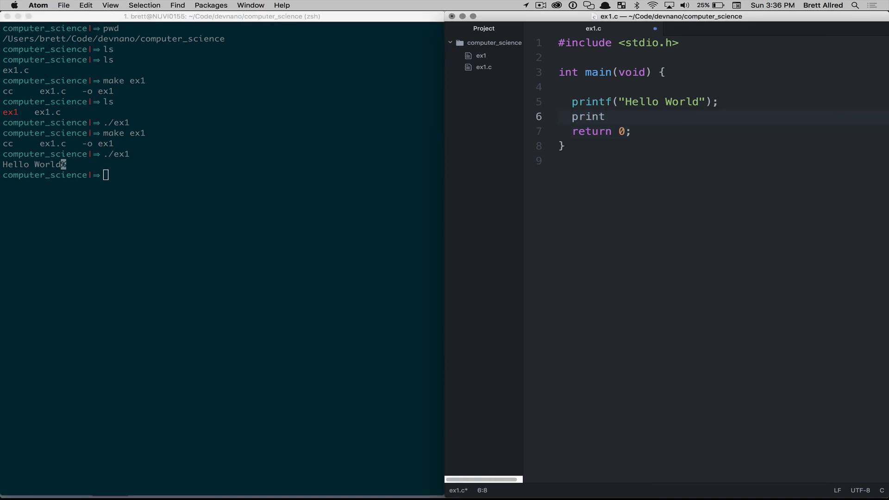
text((""))
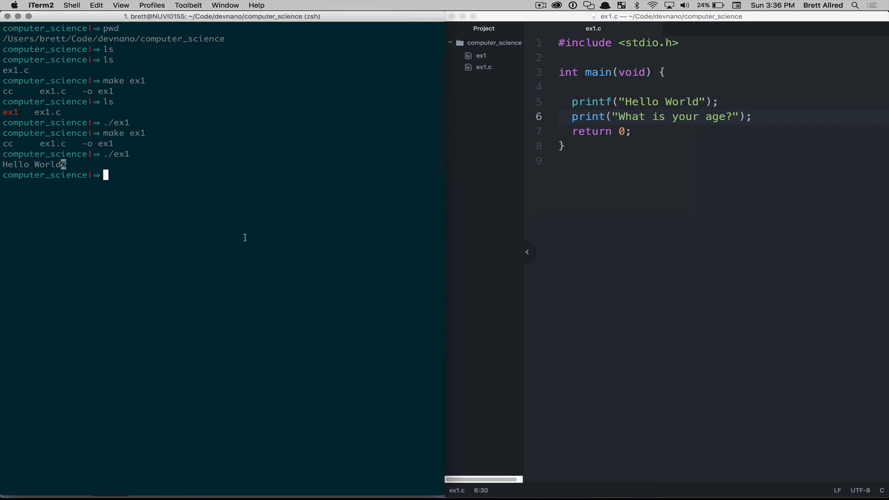
key(Return)
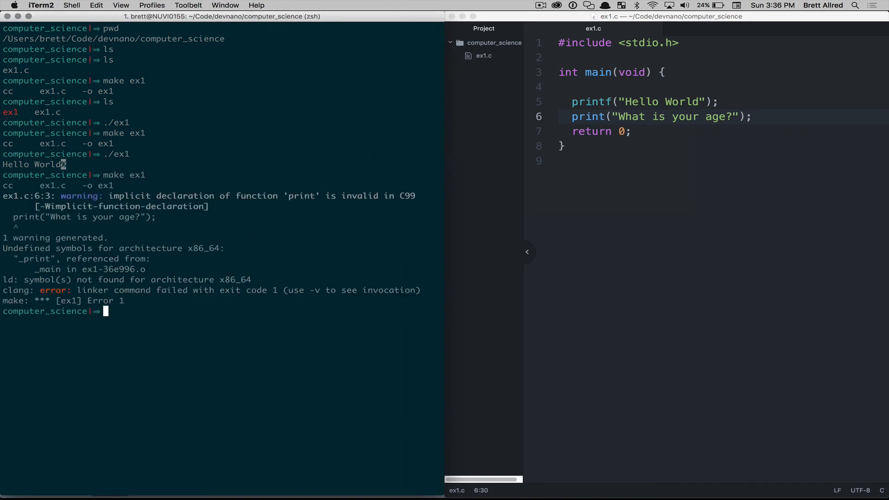
click(607, 117)
text(f)
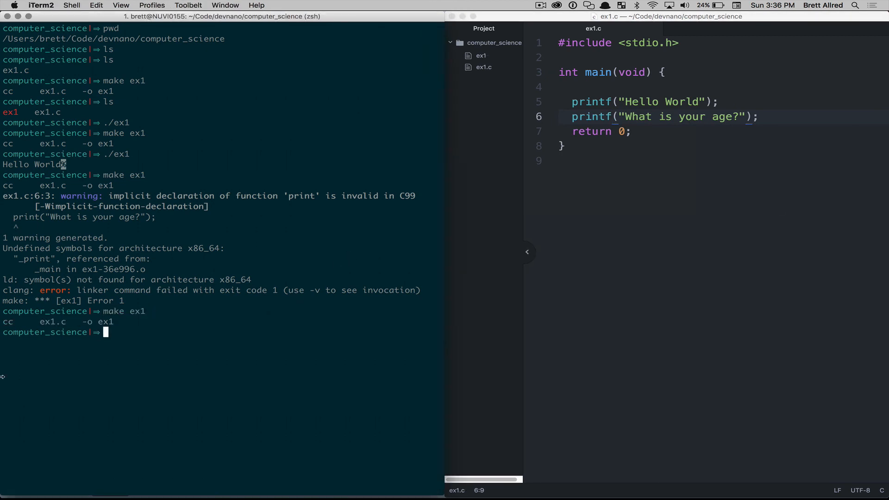
text(./ex1)
click(723, 102)
text( \n)
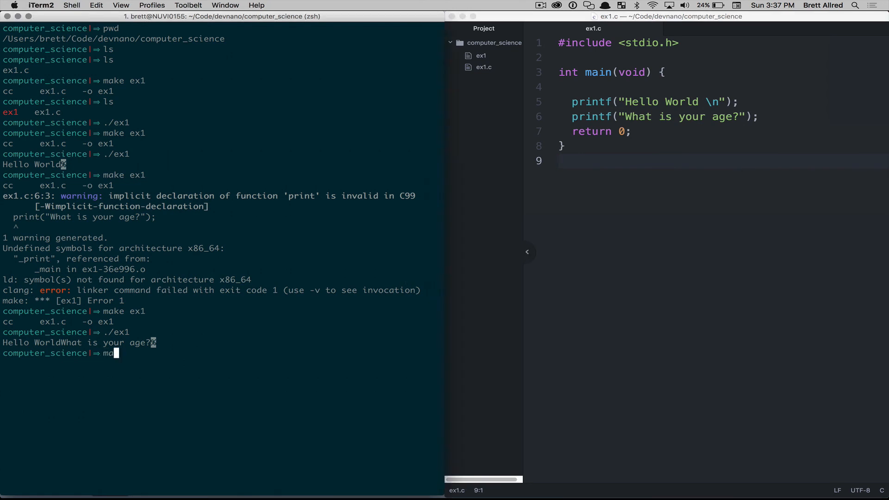
key(Return)
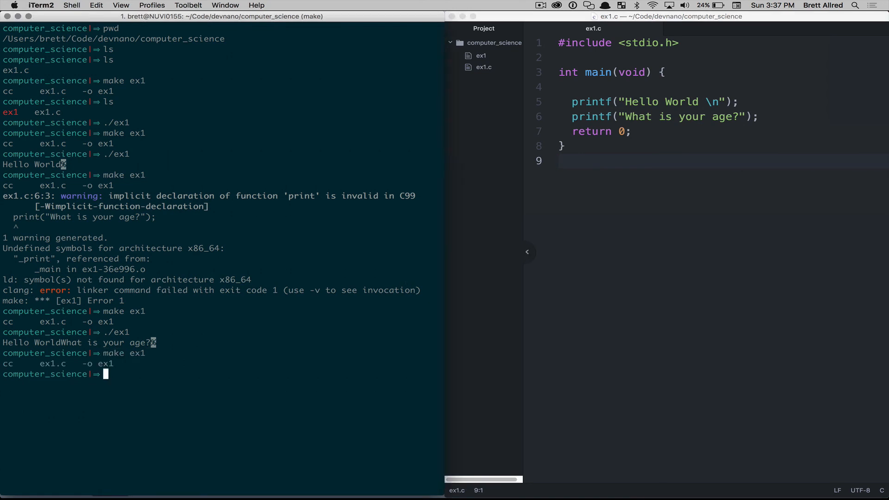
key(Return)
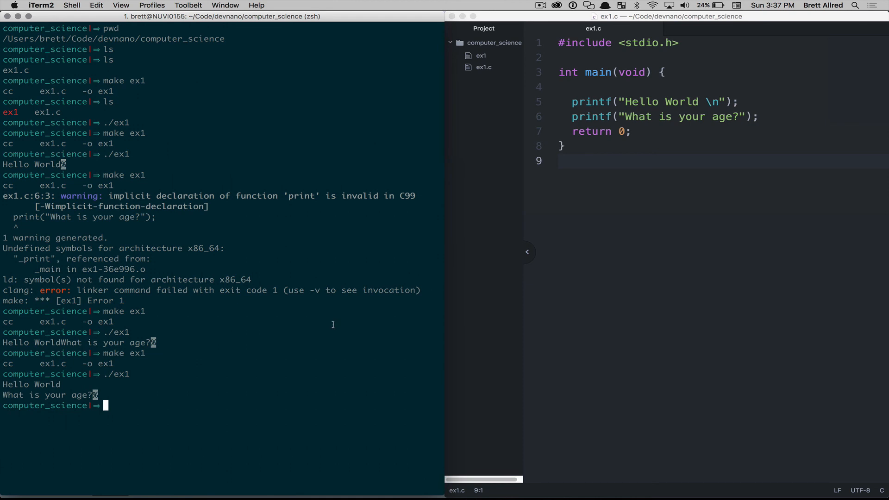
mouse_move(674, 134)
text(scan)
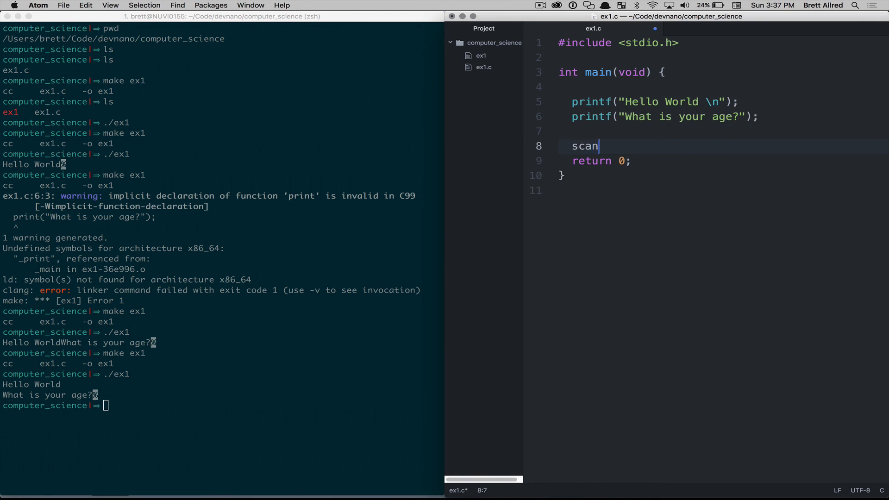
Step: Complete scanf("%d", &age); and declare int age; at the top of main
text(f("%"))
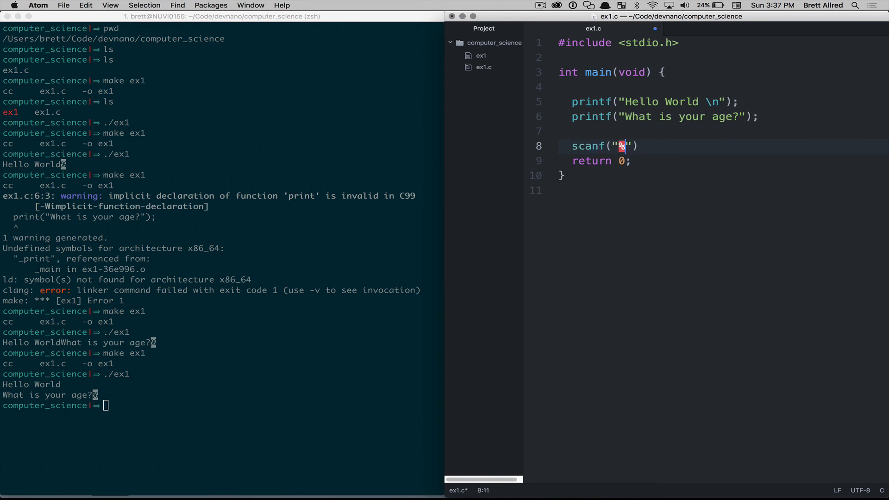
text(d", &age)
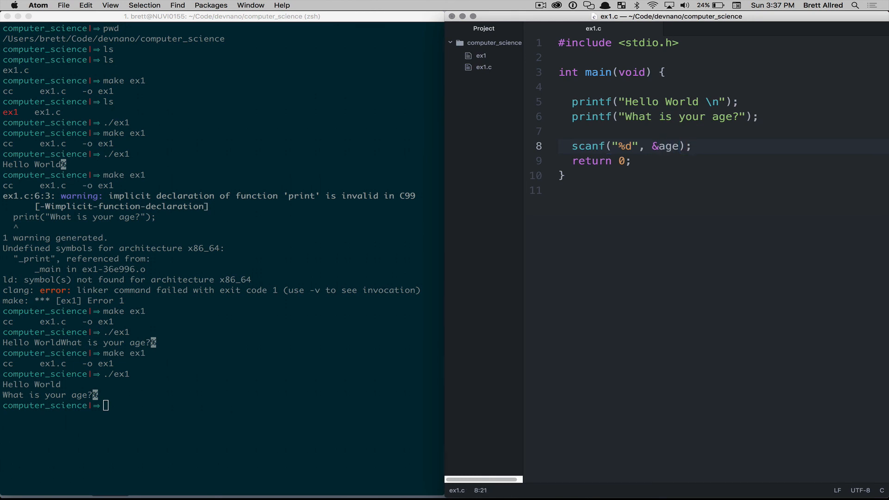
text(int)
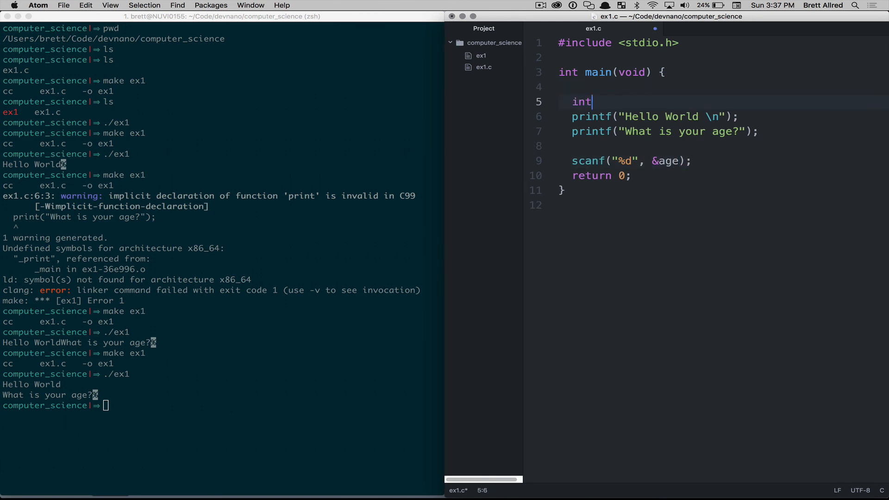
text(age;)
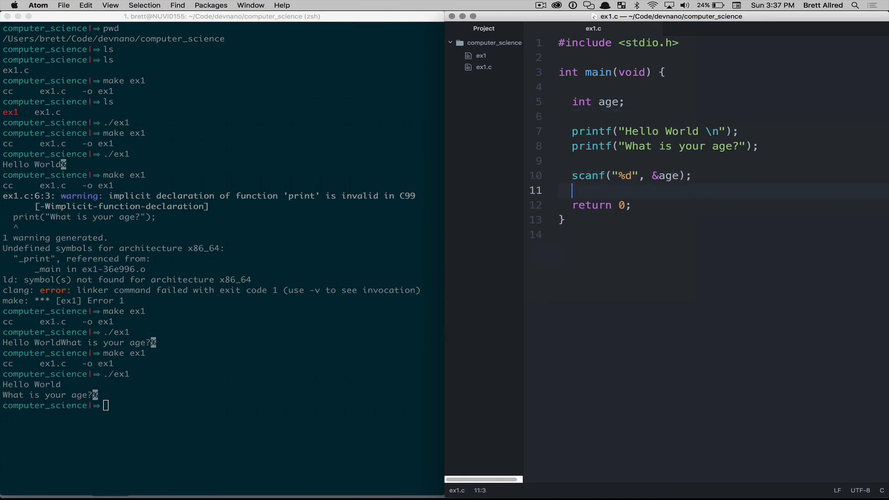
Step: Add print("Your age is %d", age); to output the entered age
text(print())
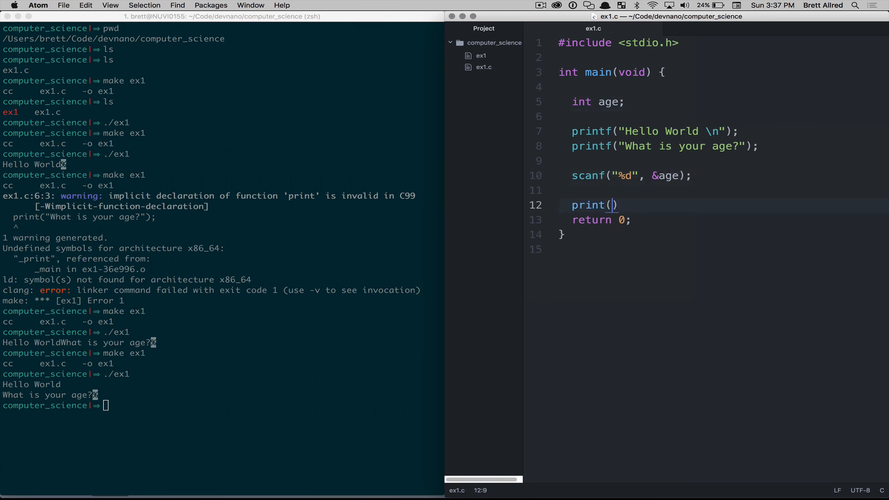
text("")
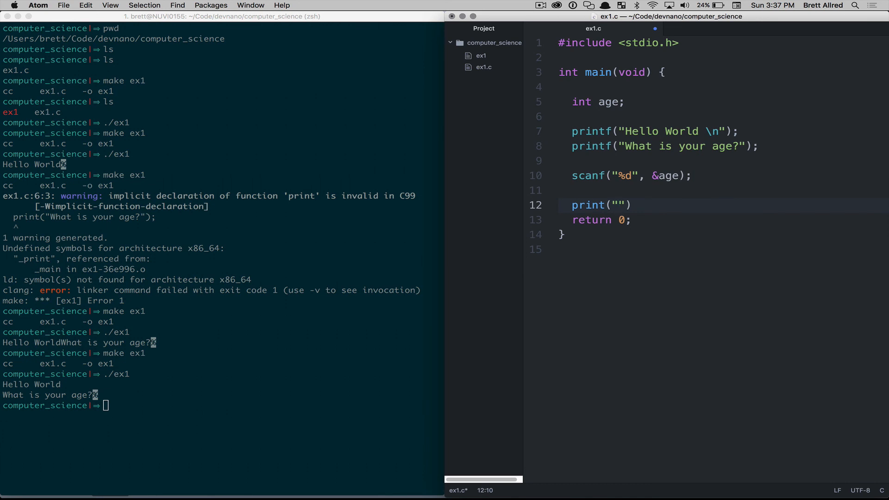
click(618, 205)
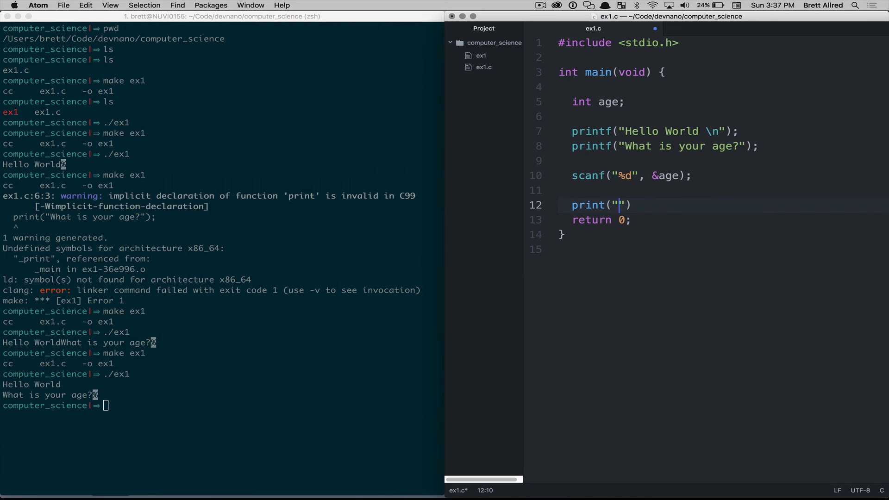
text(Your age)
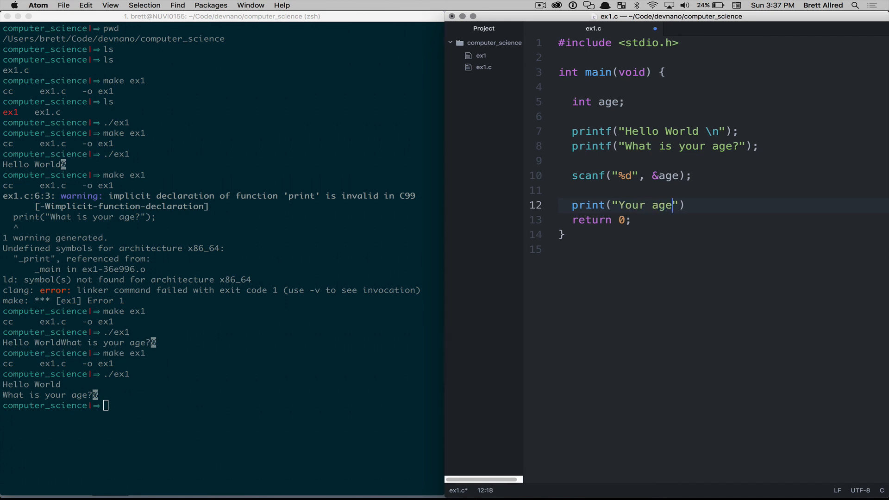
text(is %d)
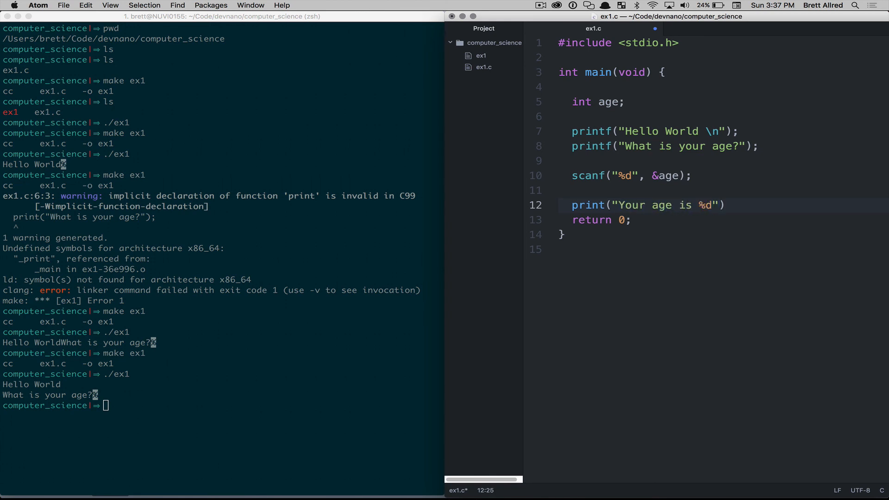
text(, age)
click(222, 405)
text(mak)
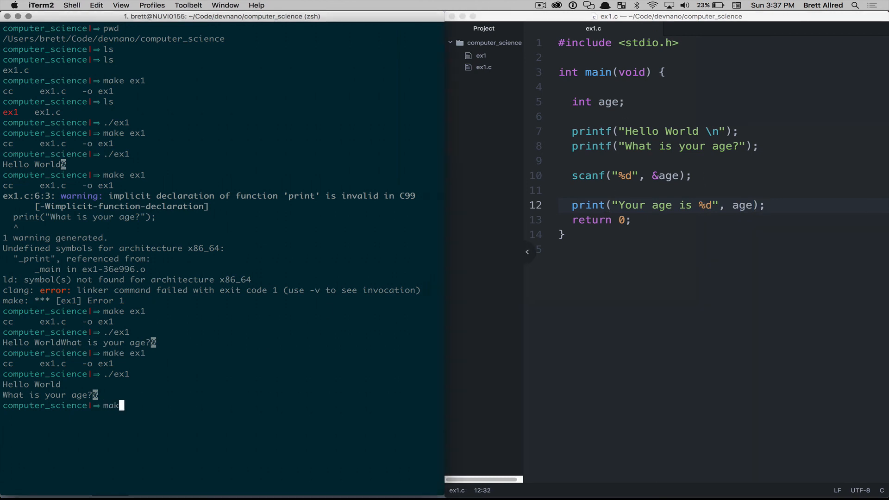
Step: Rebuild ex1 after fixing print to printf on line 12, then run it with age 35
text(ex1)
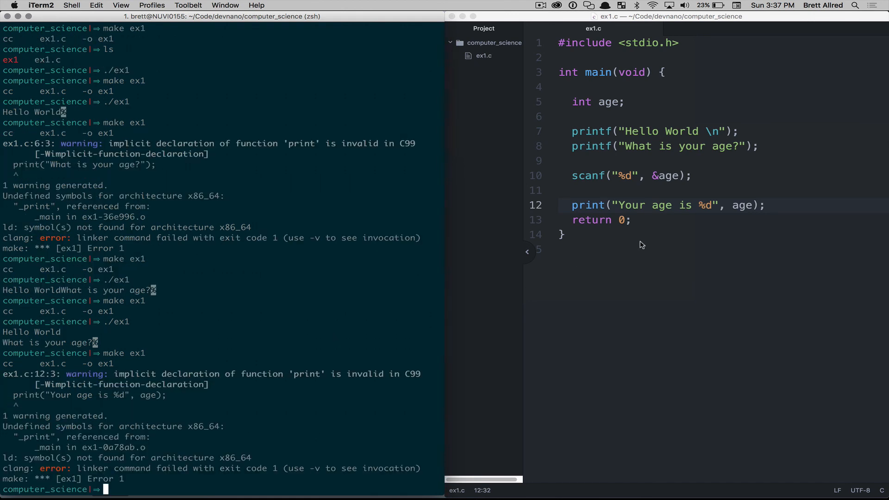
mouse_move(686, 215)
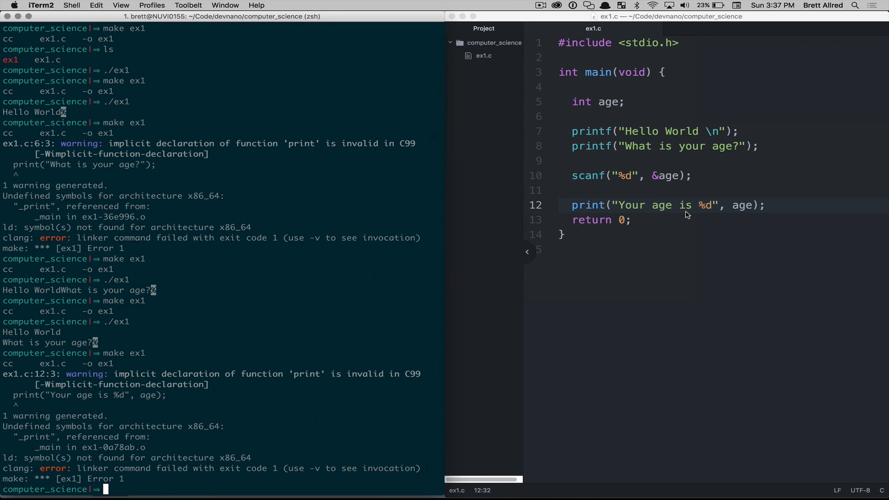
click(524, 259)
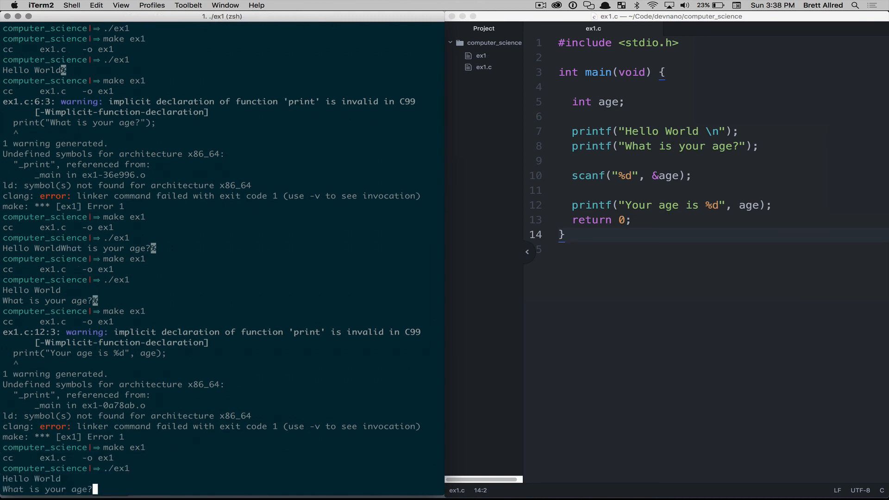
text(35)
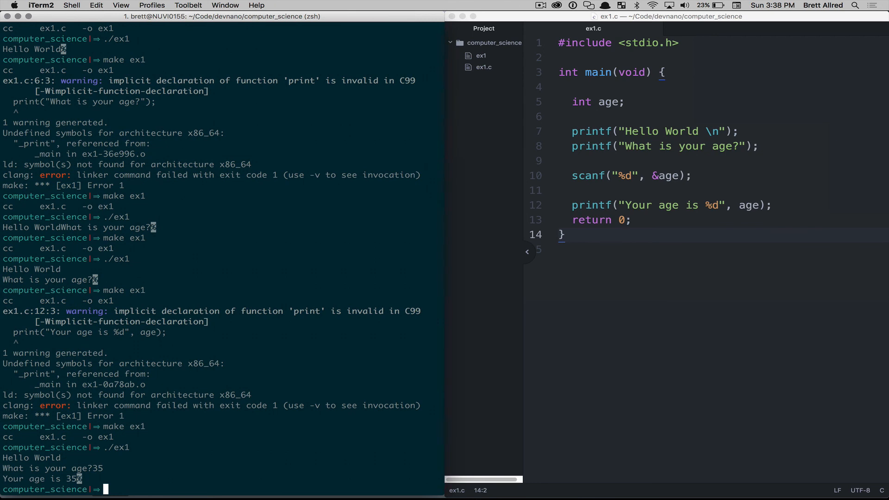
mouse_move(283, 479)
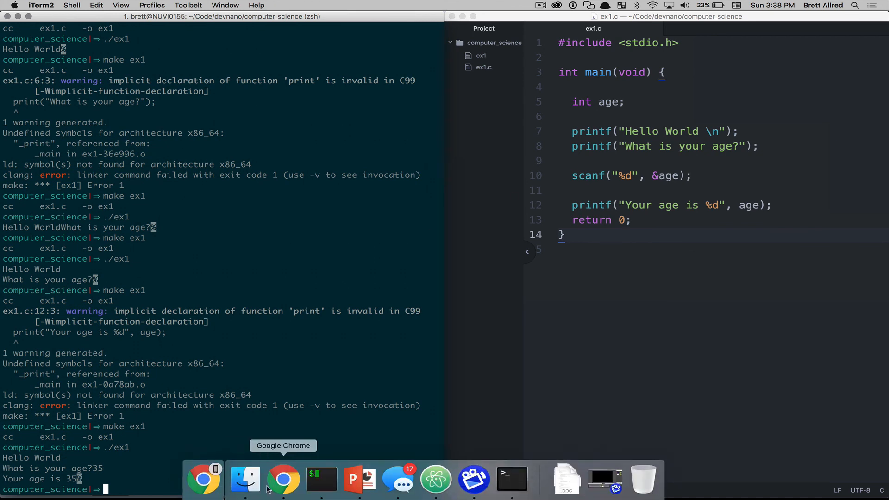
mouse_move(282, 480)
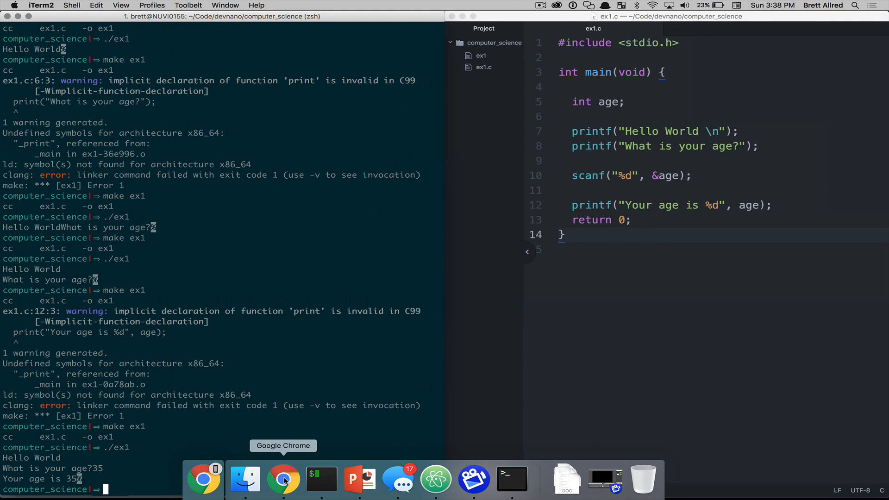
click(587, 107)
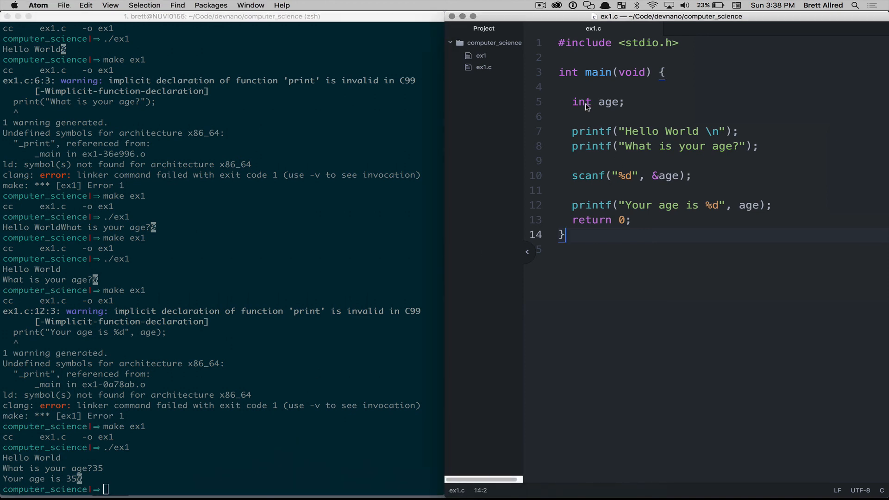
click(573, 102)
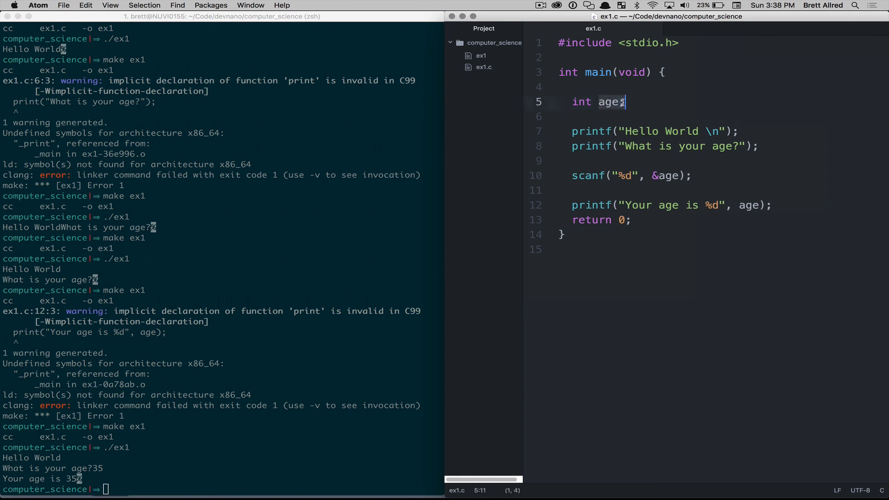
click(591, 131)
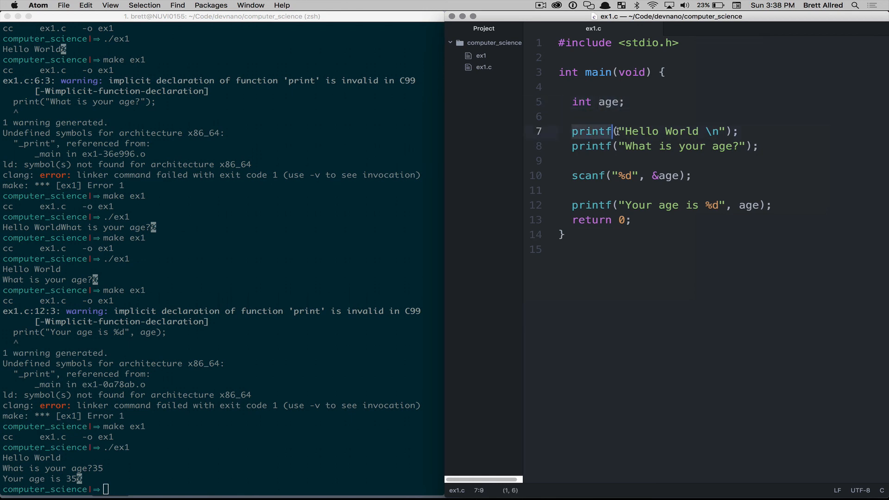
click(740, 131)
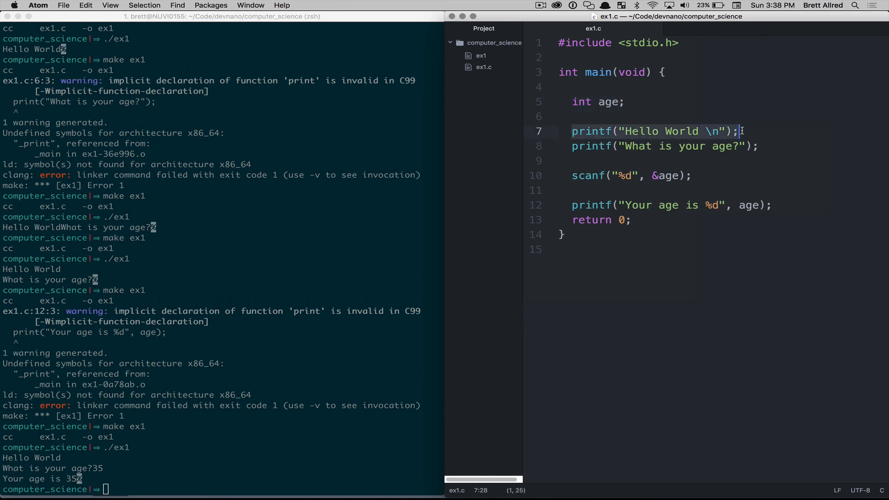
click(679, 146)
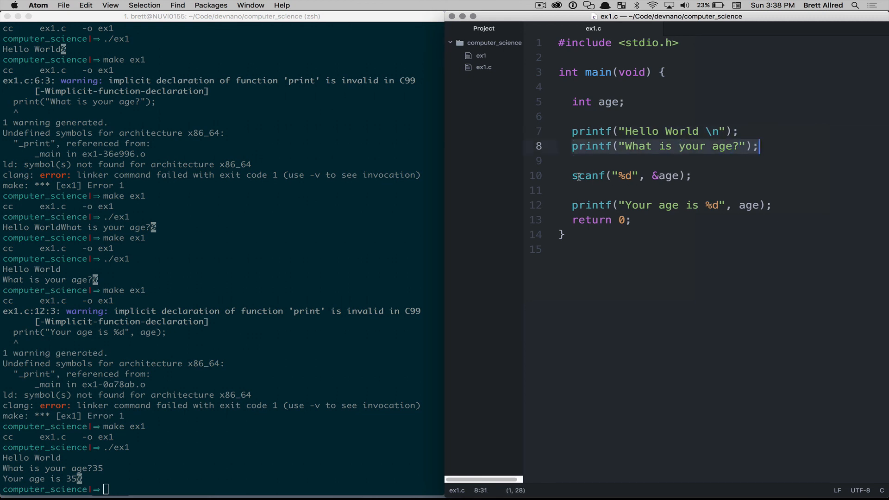
click(643, 175)
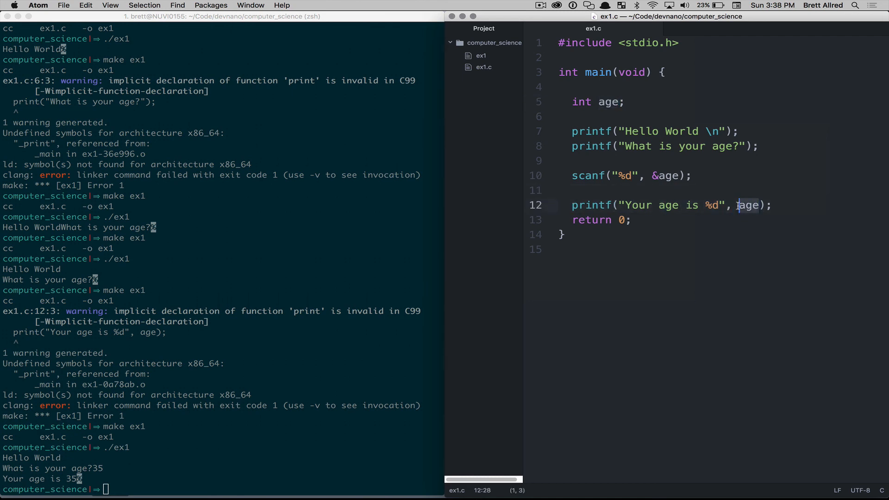
click(706, 205)
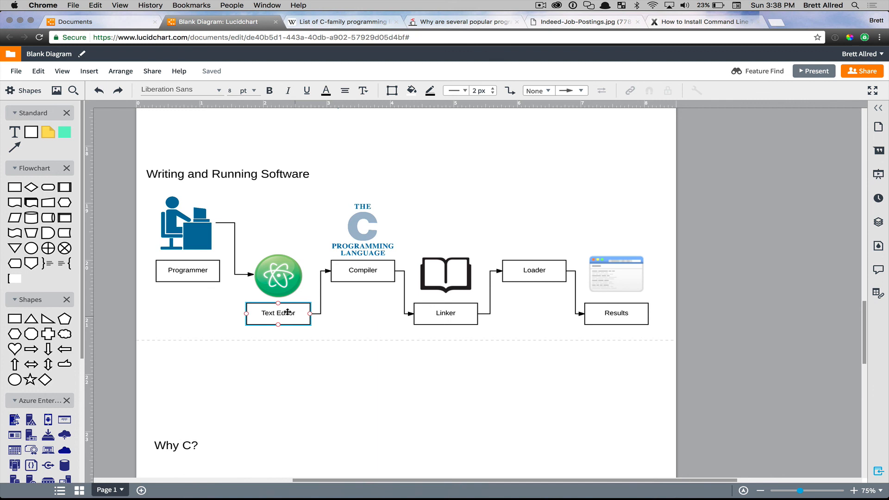
Step: Walk through the diagram's programmer figure, book image before Linker, and Results box, then deselect
click(185, 223)
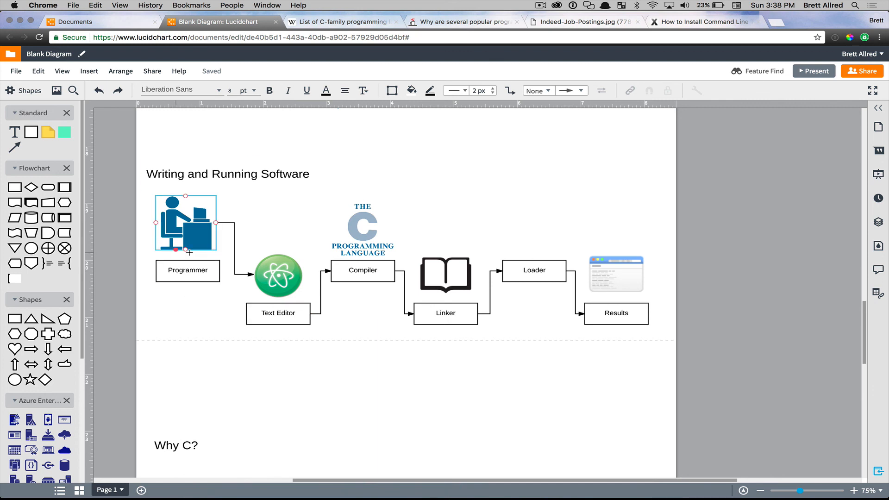
click(446, 275)
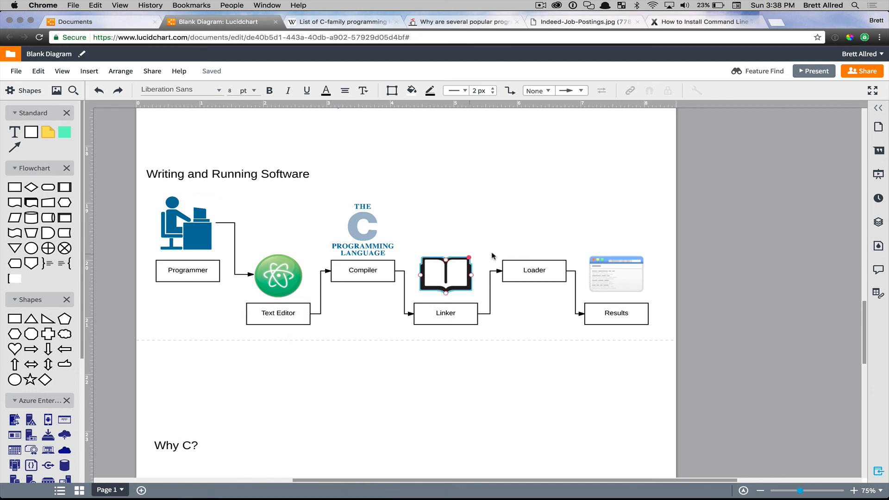
click(616, 314)
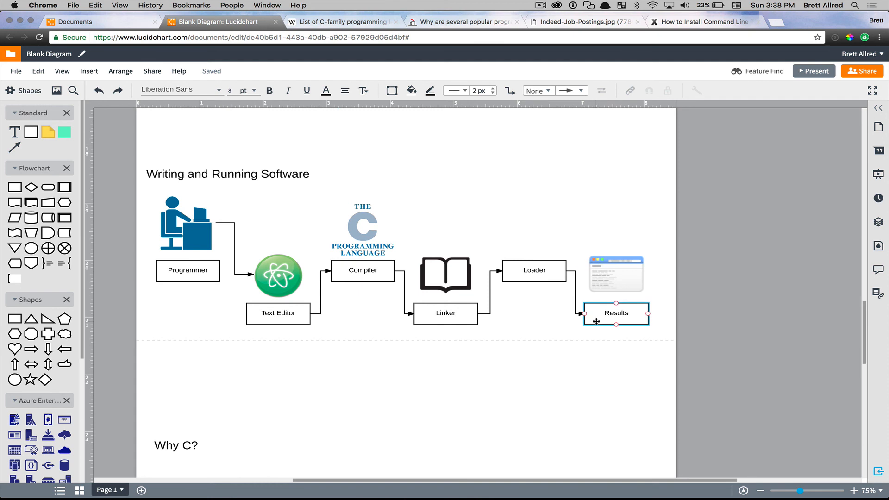
click(454, 409)
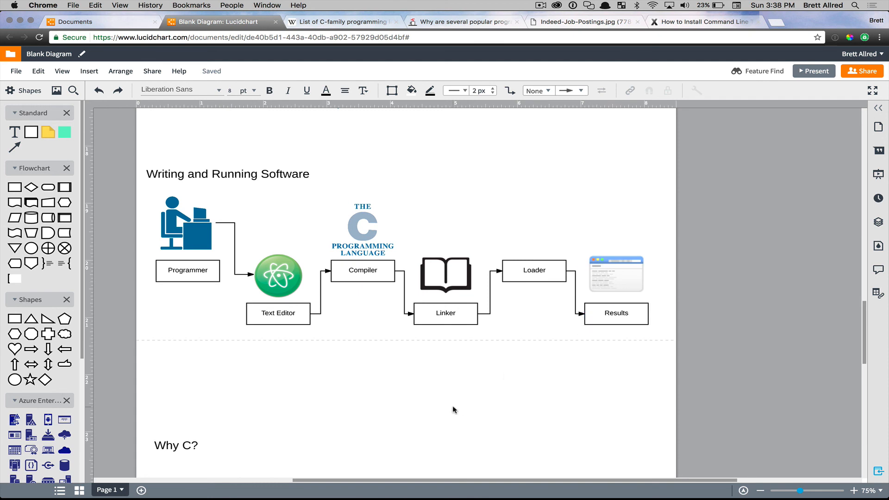